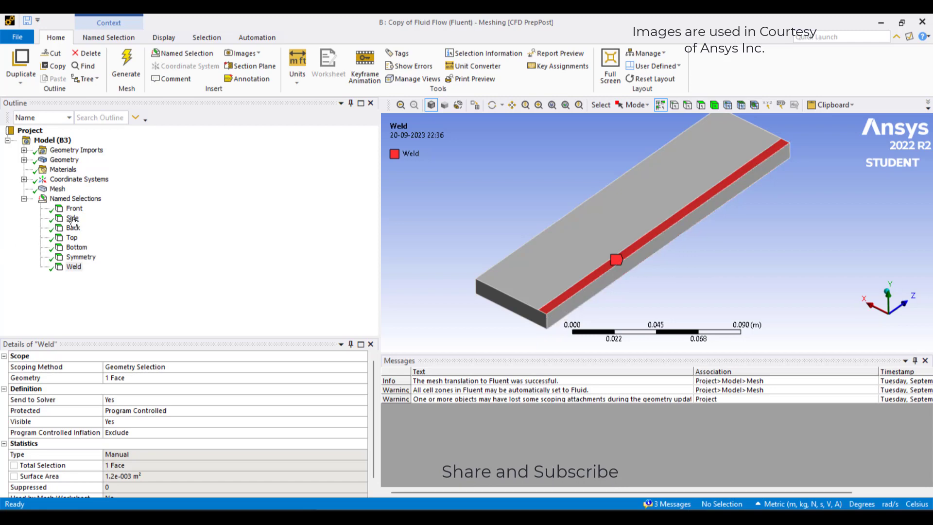
# Display the generated plate mesh, then highlight the Front named-selection face
pyautogui.click(57, 189)
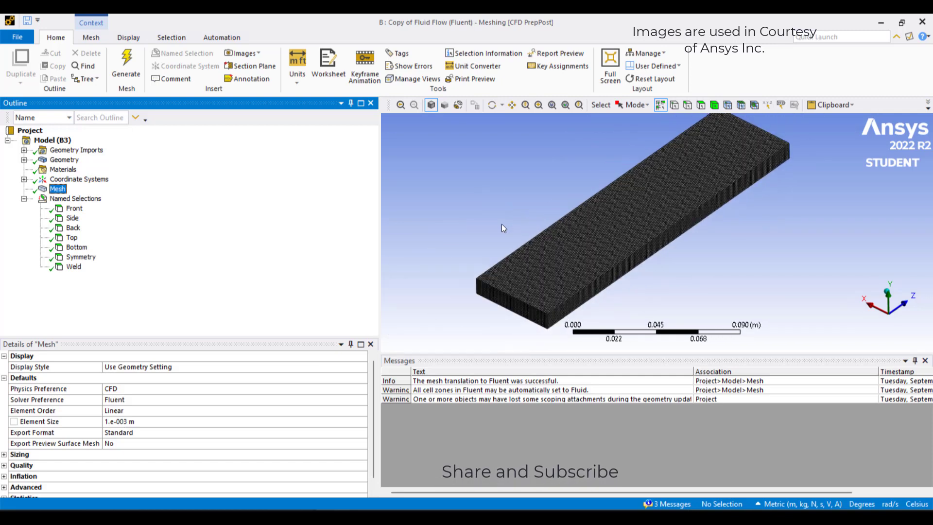
pyautogui.click(73, 208)
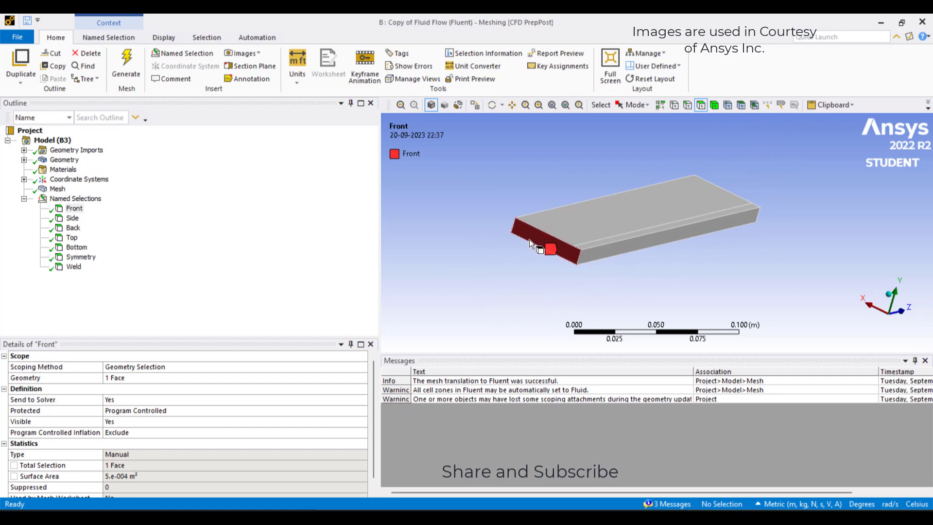
# Highlight the Side, Back, Top, Bottom, Symmetry and Weld named-selection faces in turn
pyautogui.rightClick(532, 244)
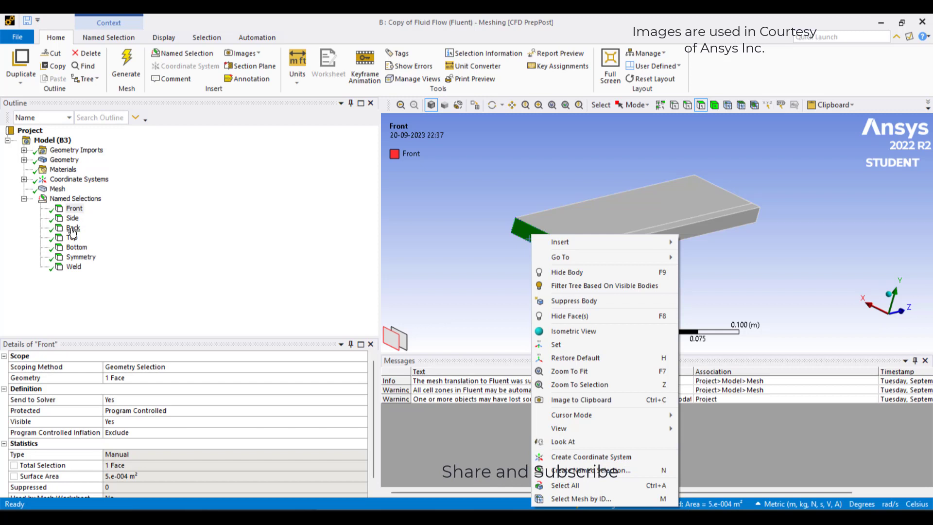
pyautogui.click(72, 218)
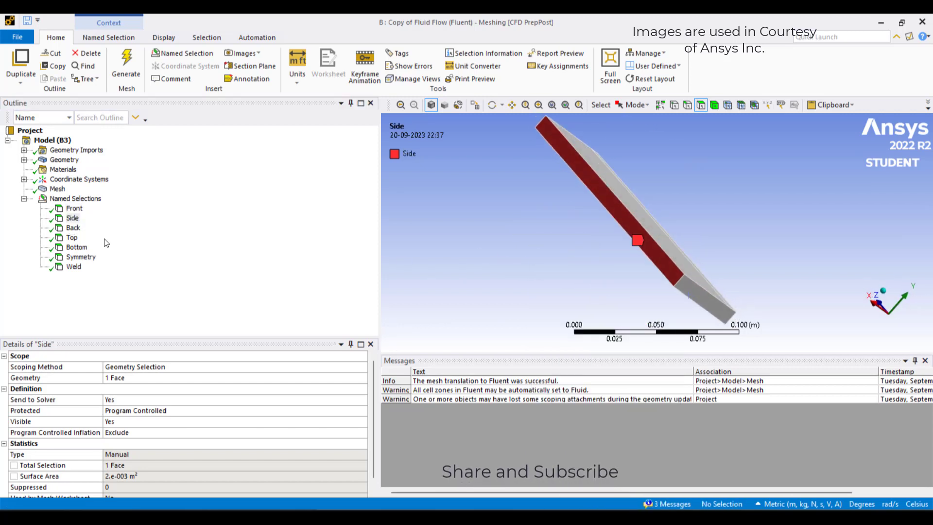
pyautogui.click(72, 227)
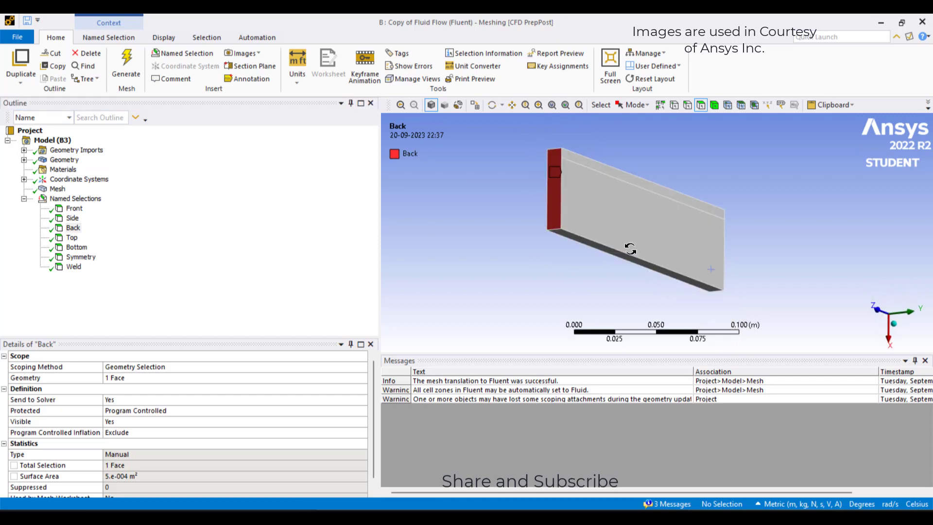
pyautogui.click(71, 236)
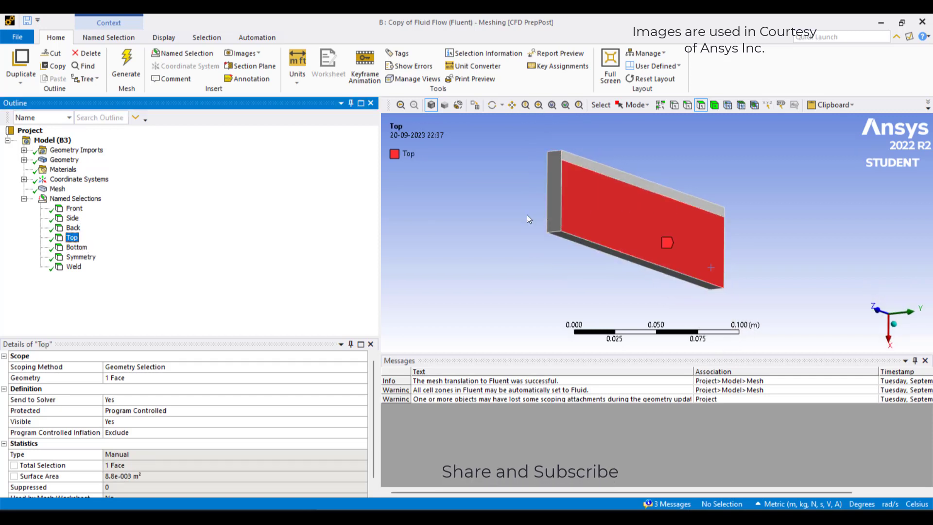
pyautogui.click(76, 247)
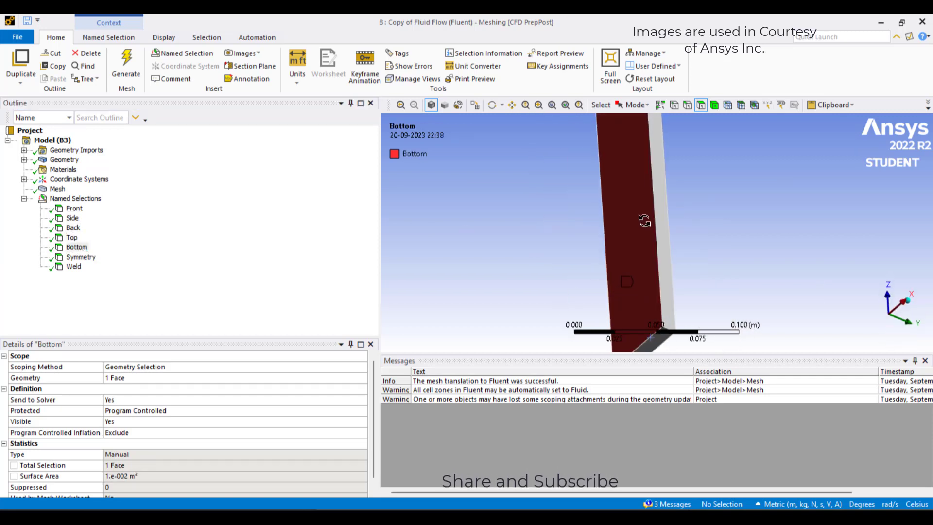
pyautogui.click(81, 256)
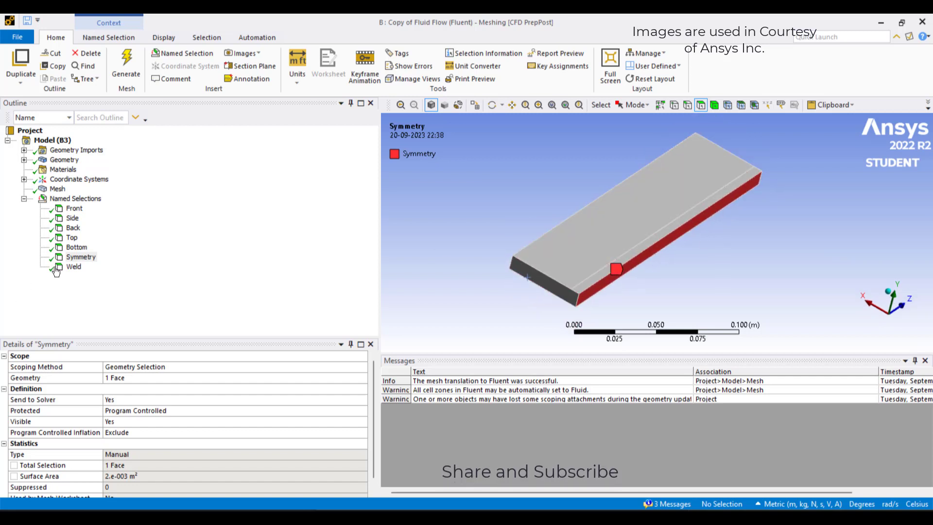
pyautogui.click(74, 265)
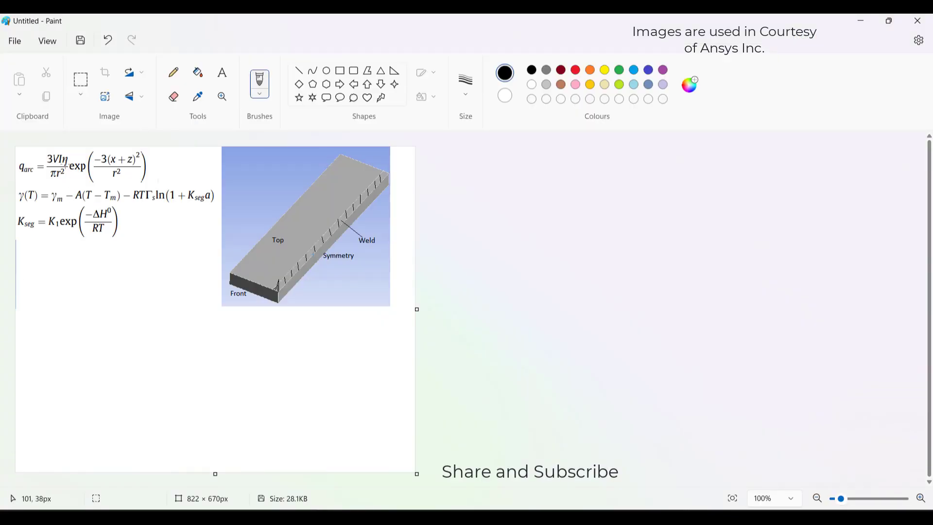
# Circle the q_arc equation, mark the plate's front edge, and sketch a loop below
pyautogui.moveTo(30, 152); pyautogui.dragTo(44, 176)
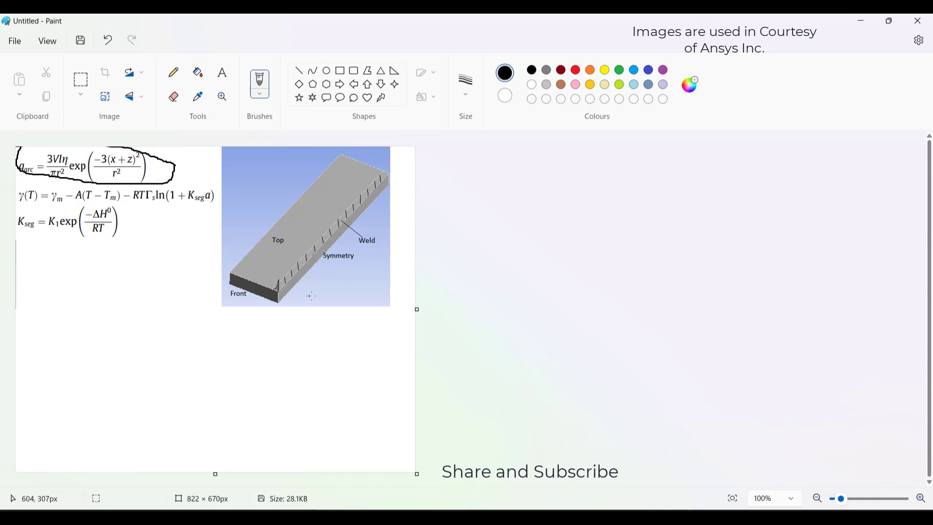
pyautogui.moveTo(308, 292)
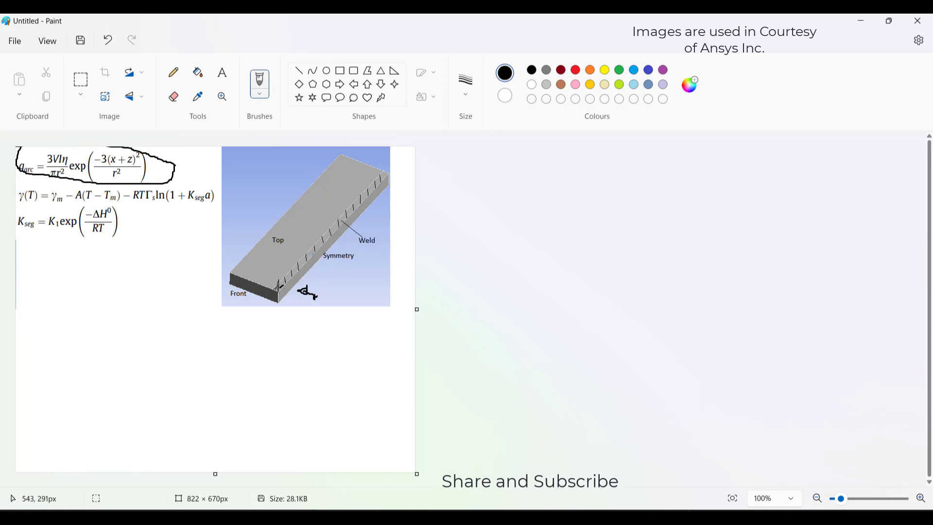
pyautogui.moveTo(283, 345); pyautogui.dragTo(318, 331)
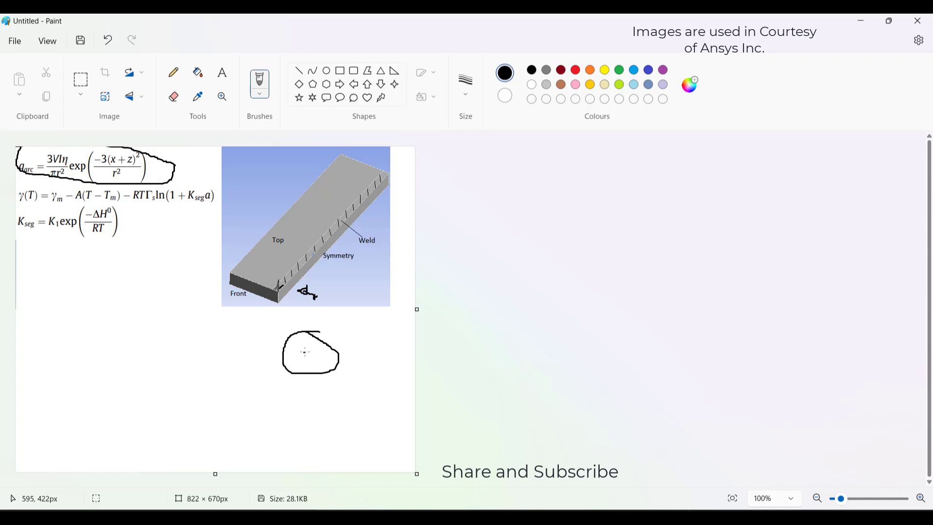
pyautogui.moveTo(281, 345); pyautogui.dragTo(307, 352)
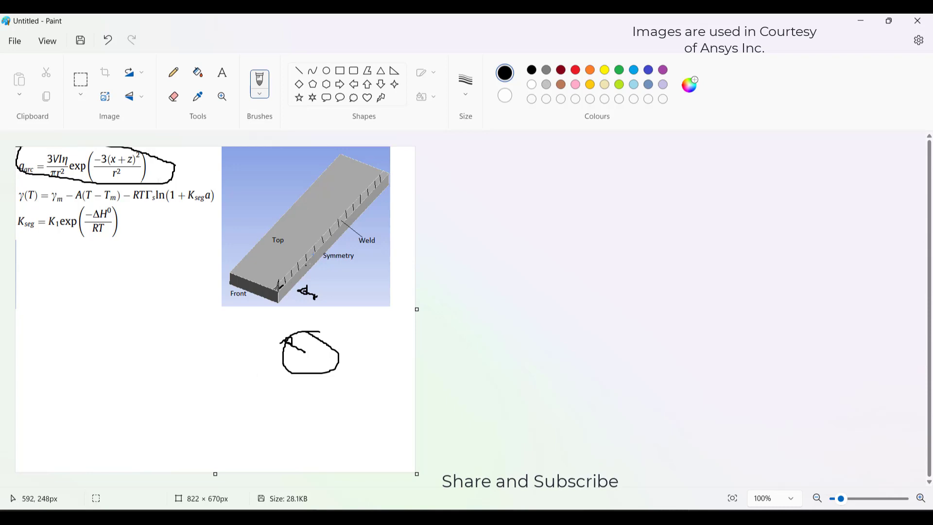
pyautogui.moveTo(235, 355)
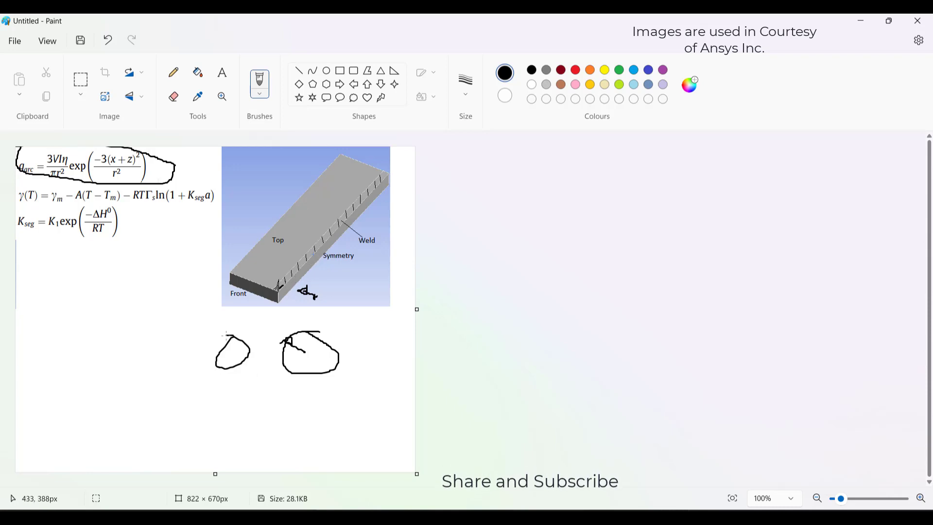
# Sketch a second loop left of the first and join them with a curve
pyautogui.moveTo(229, 368); pyautogui.dragTo(276, 377)
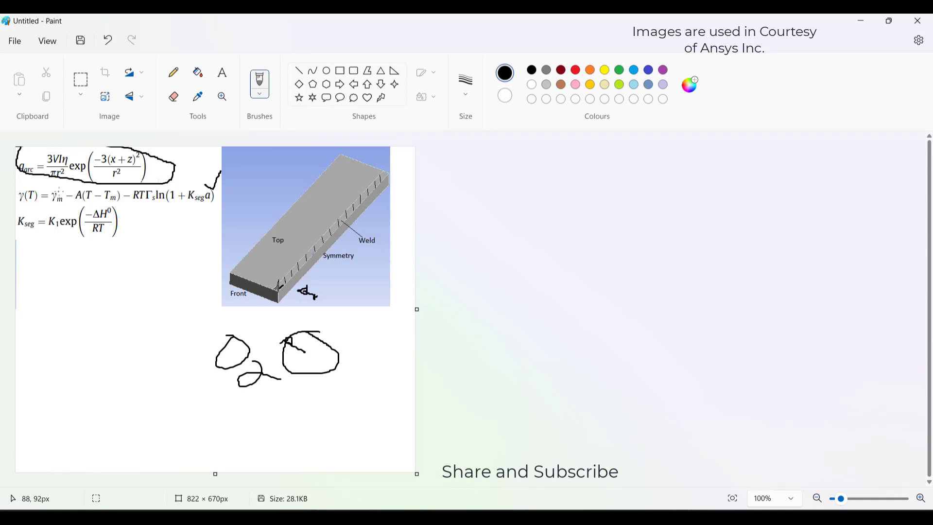
pyautogui.moveTo(48, 202); pyautogui.dragTo(69, 199)
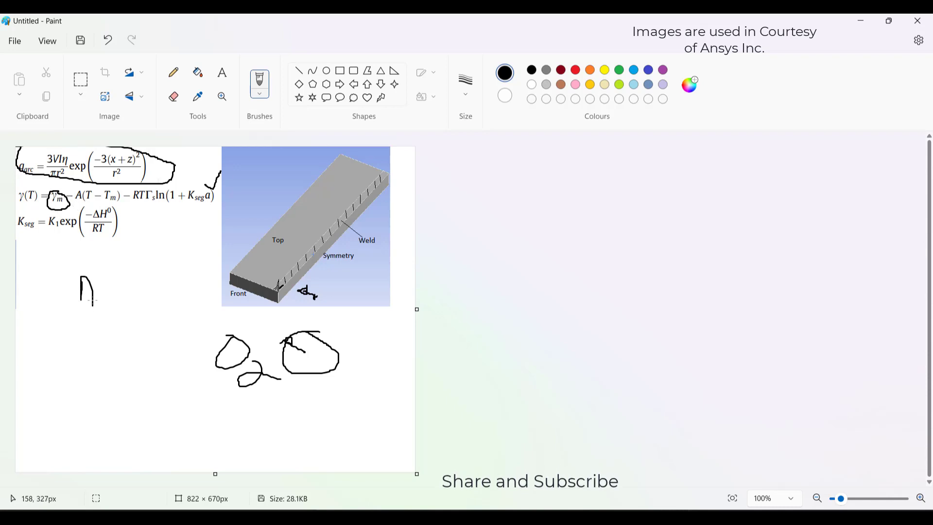
# Handwrite the expression A = −∂γ/∂T beneath the equations
pyautogui.moveTo(101, 290); pyautogui.dragTo(116, 290)
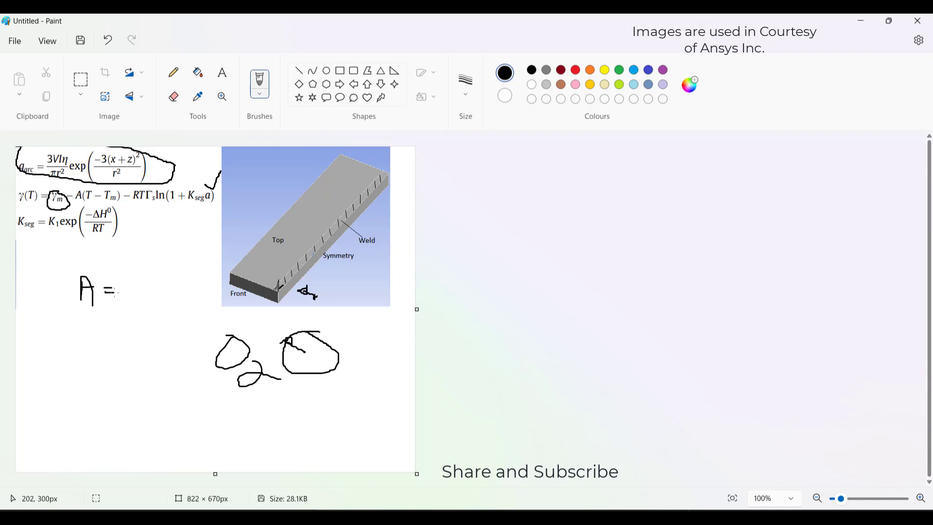
pyautogui.moveTo(134, 265); pyautogui.dragTo(143, 291)
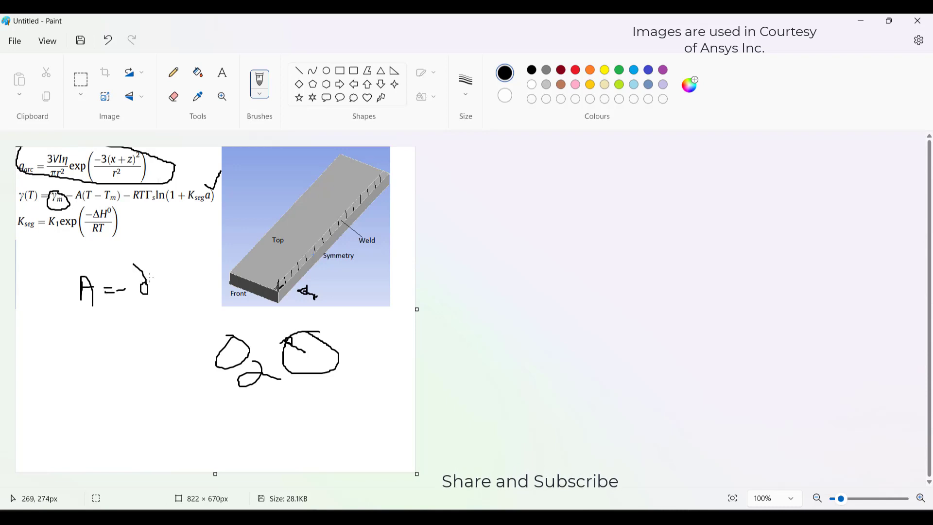
pyautogui.moveTo(158, 273); pyautogui.dragTo(158, 291)
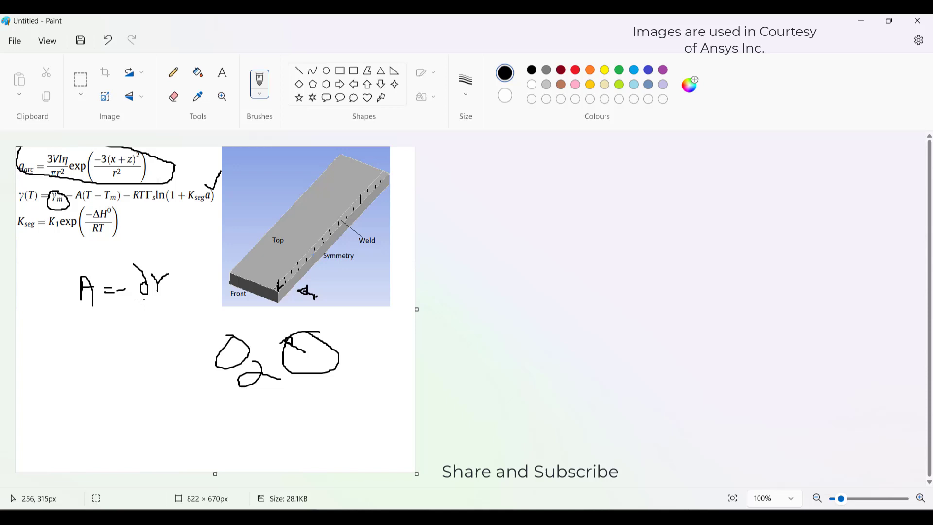
pyautogui.moveTo(134, 302); pyautogui.dragTo(176, 321)
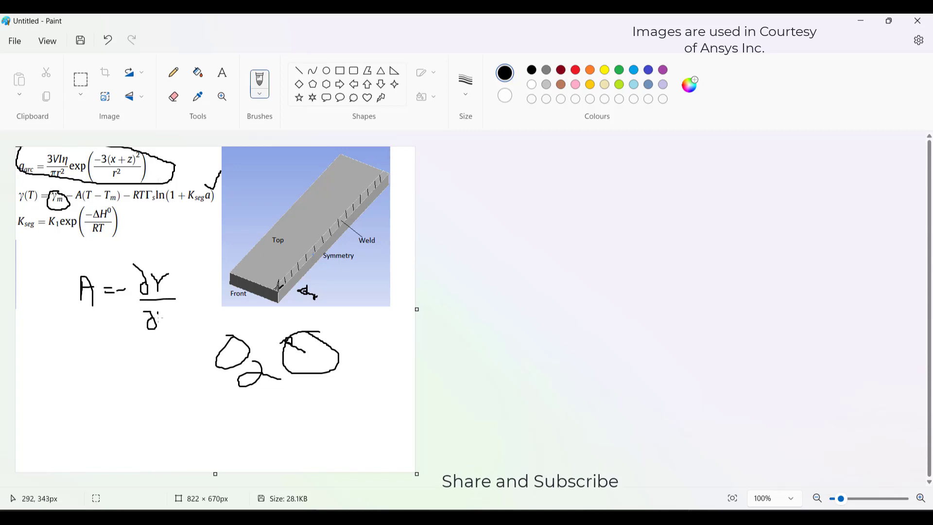
pyautogui.moveTo(153, 316); pyautogui.dragTo(166, 326)
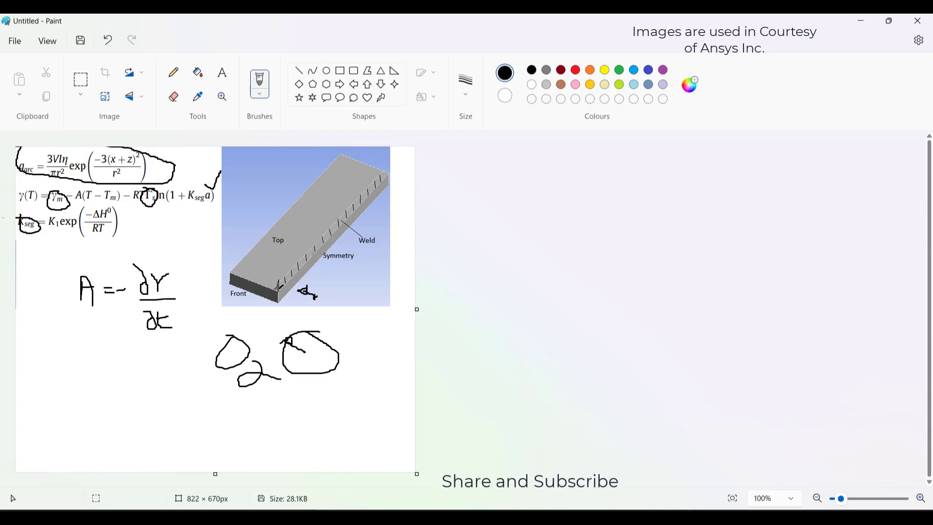
pyautogui.moveTo(26, 221)
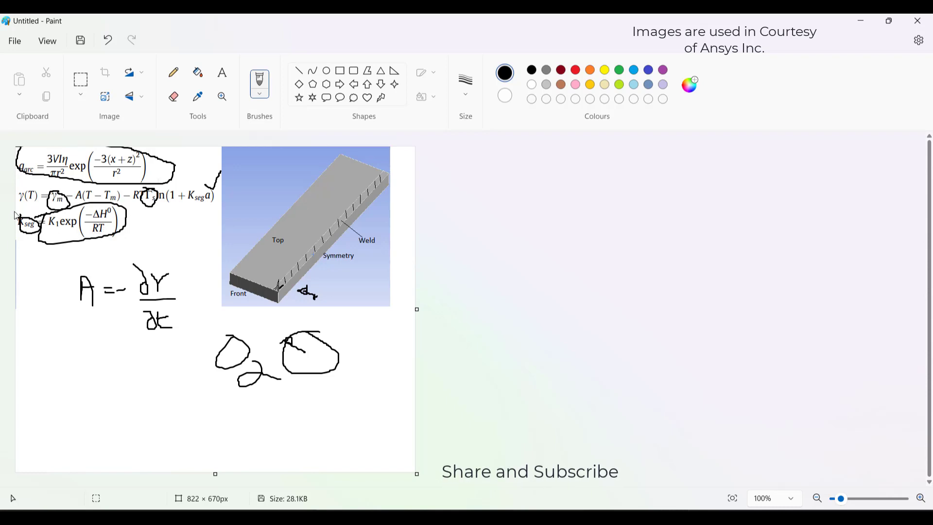
pyautogui.moveTo(18, 190)
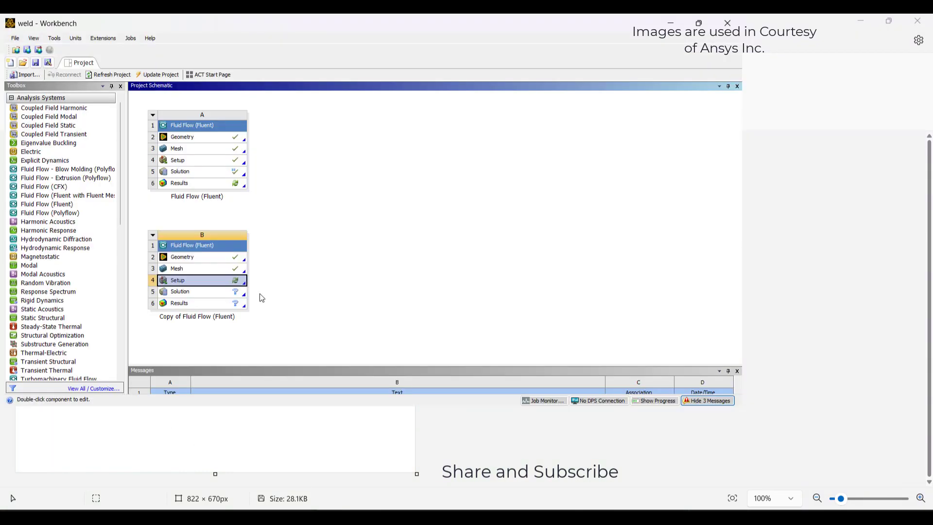
# Launch Fluent from system B's Setup in double precision with four solver processes
pyautogui.doubleClick(201, 280)
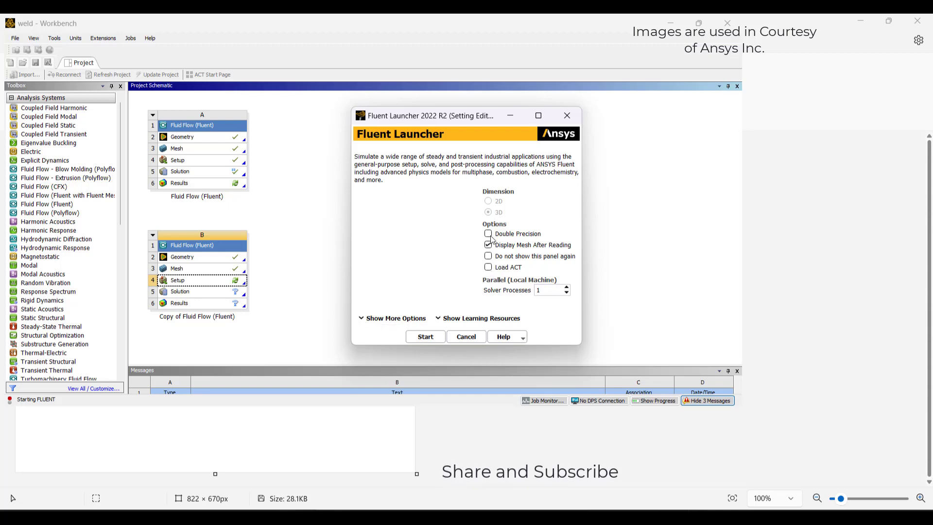
pyautogui.click(488, 233)
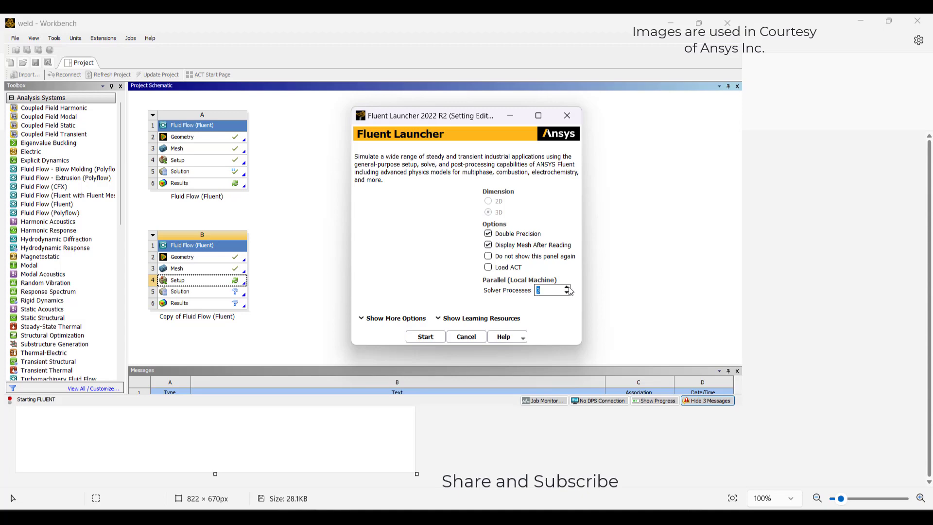
pyautogui.click(424, 336)
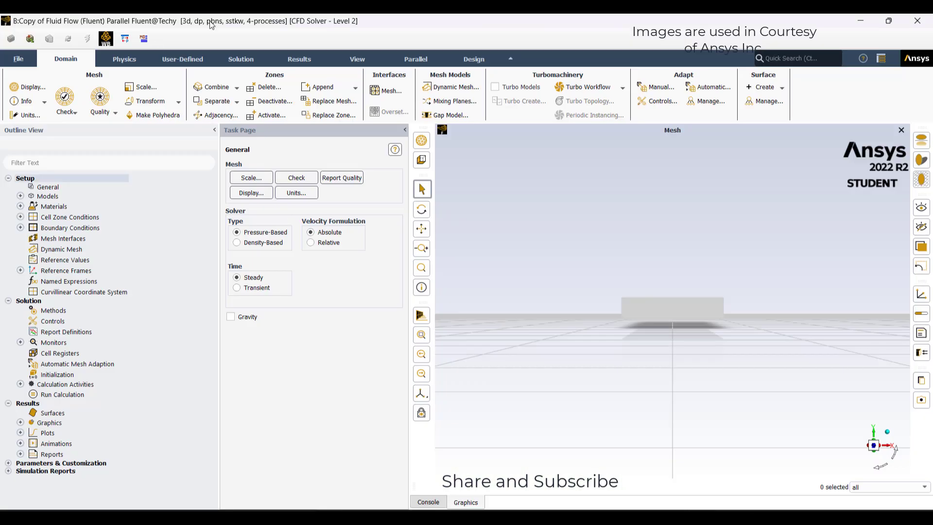
# Enable gravity with a Y acceleration of -9.8 m/s² and expand the models list
pyautogui.click(237, 287)
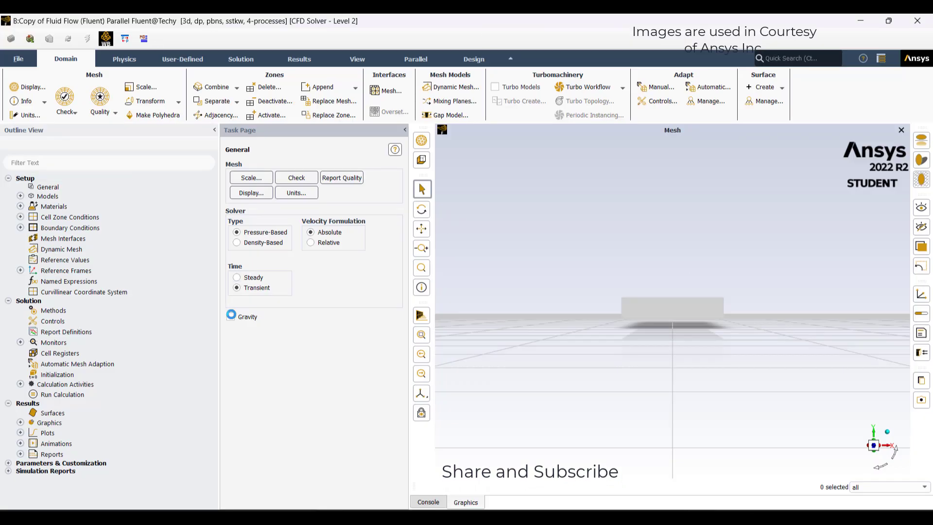
pyautogui.click(231, 315)
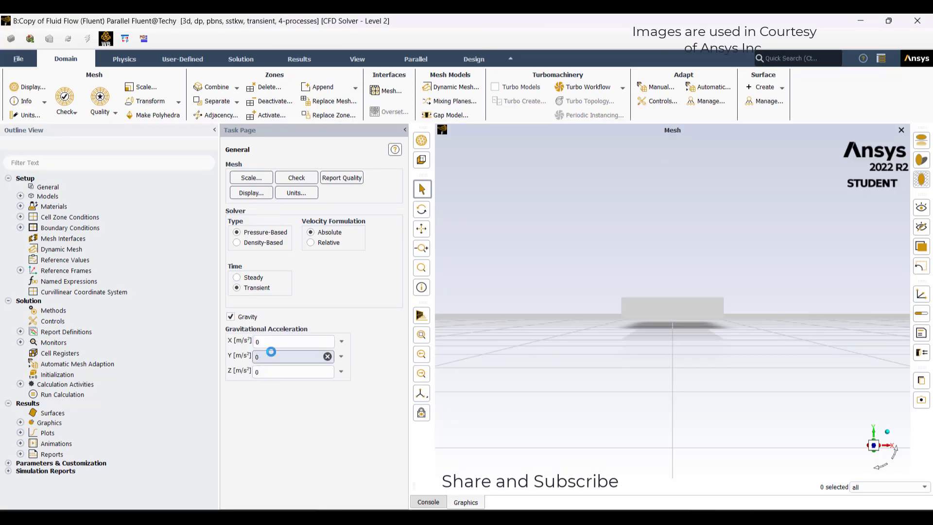
pyautogui.write('-')
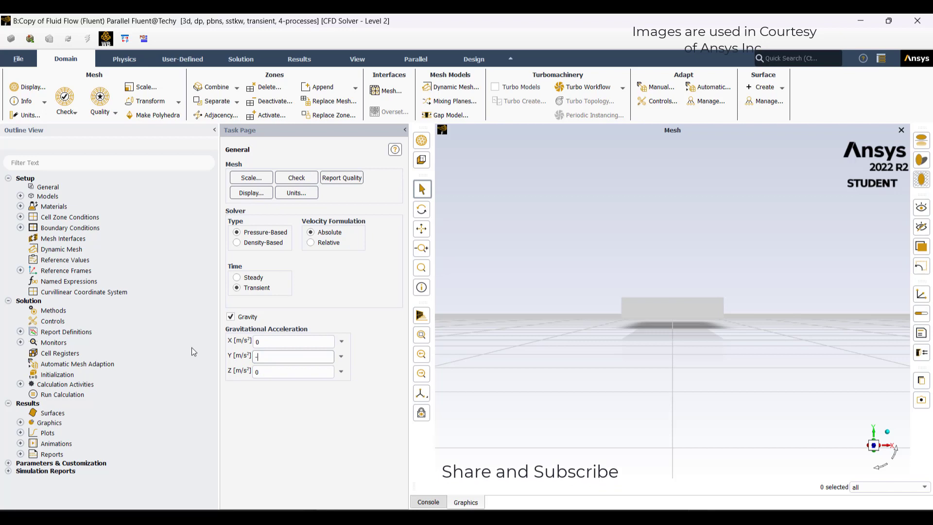
pyautogui.write('9.8')
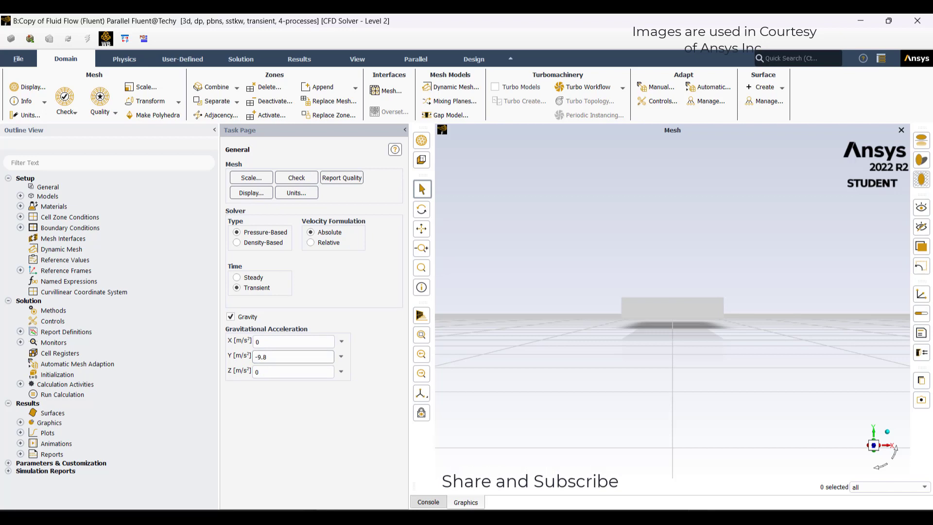
pyautogui.click(47, 195)
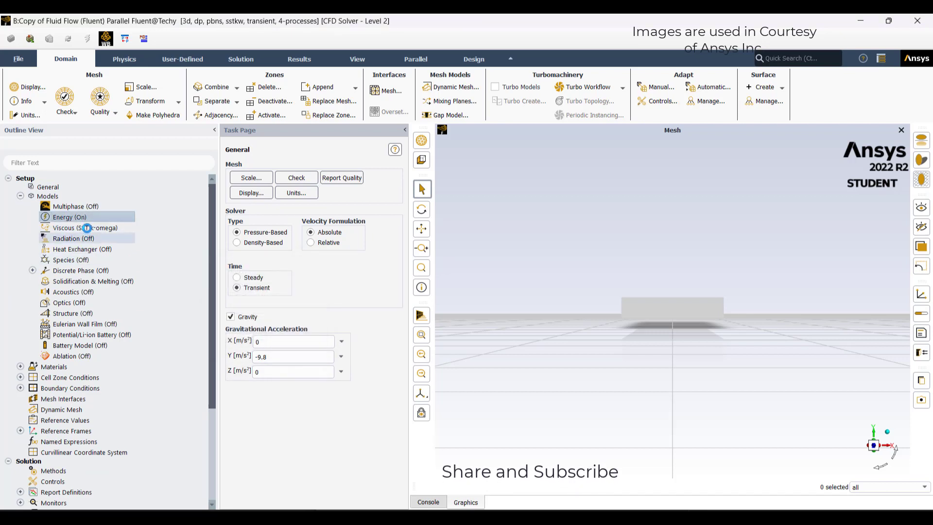
# Set the viscous model to laminar and enable solidification and melting with pull velocities
pyautogui.doubleClick(85, 228)
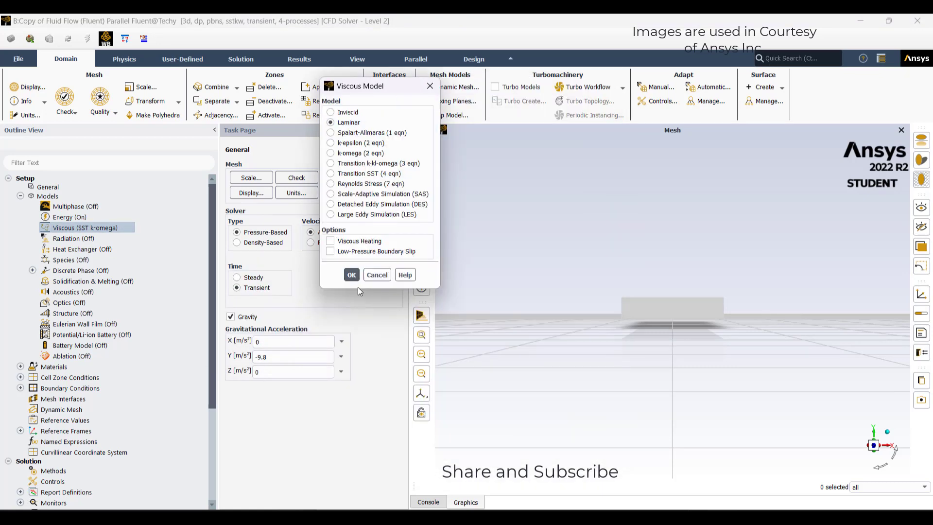
pyautogui.click(351, 274)
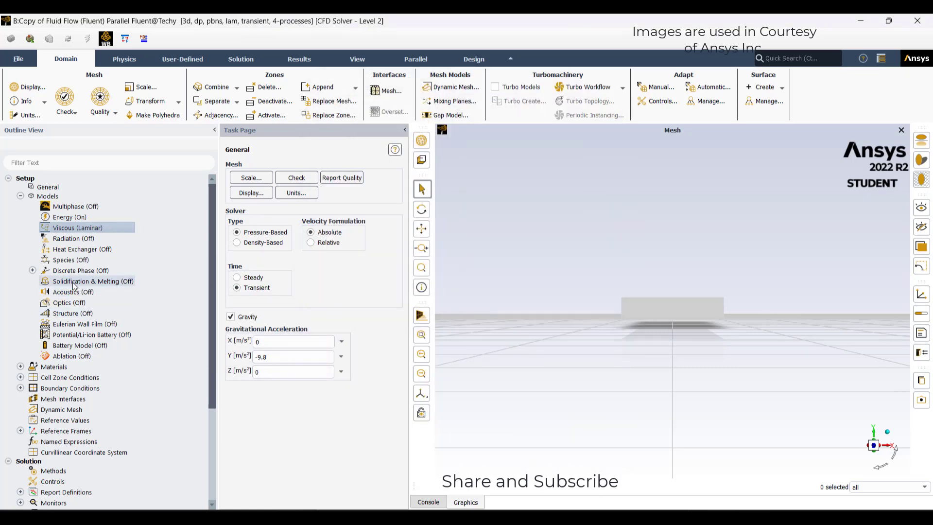
pyautogui.doubleClick(93, 281)
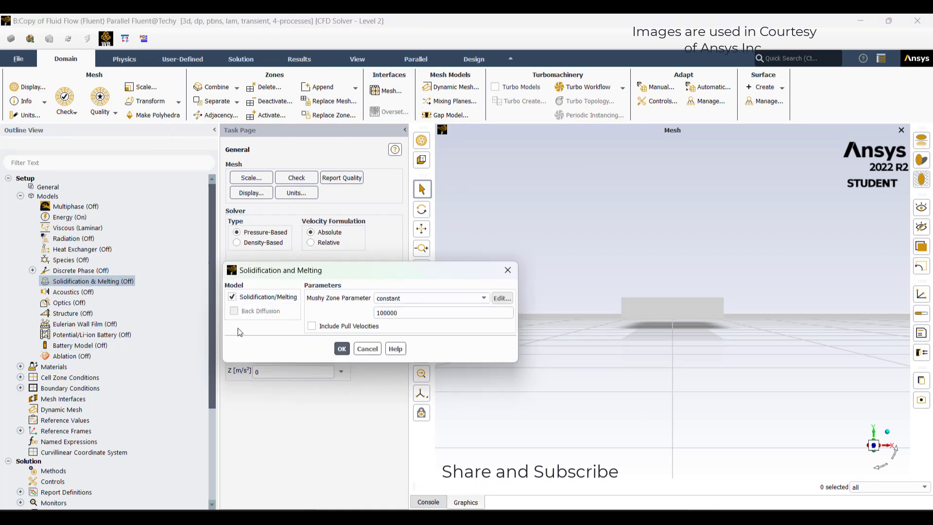
pyautogui.click(310, 325)
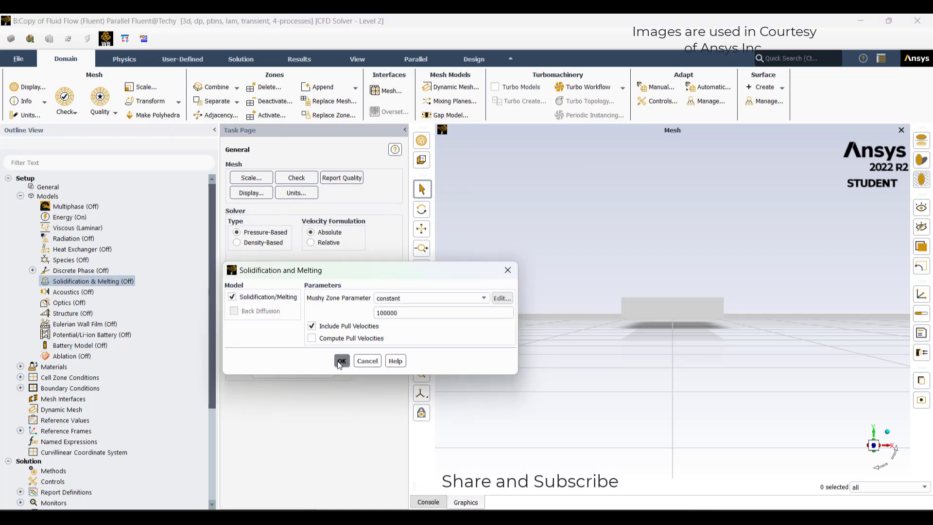
pyautogui.click(341, 360)
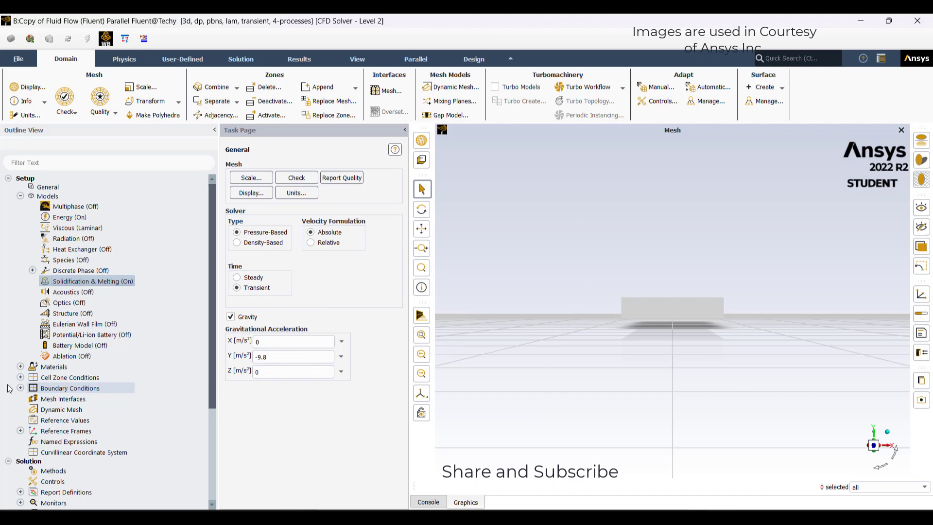
# Expand the Materials tree and open the air material for editing
pyautogui.click(20, 366)
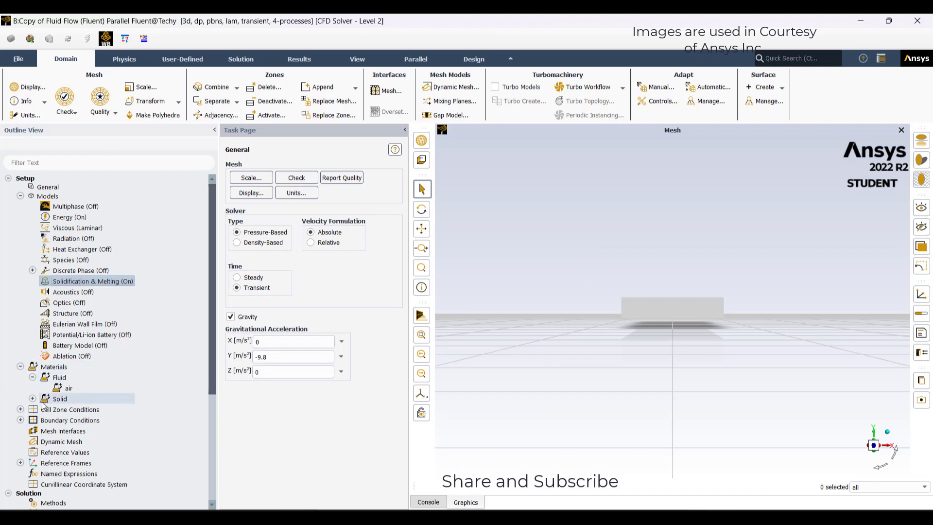
pyautogui.click(33, 398)
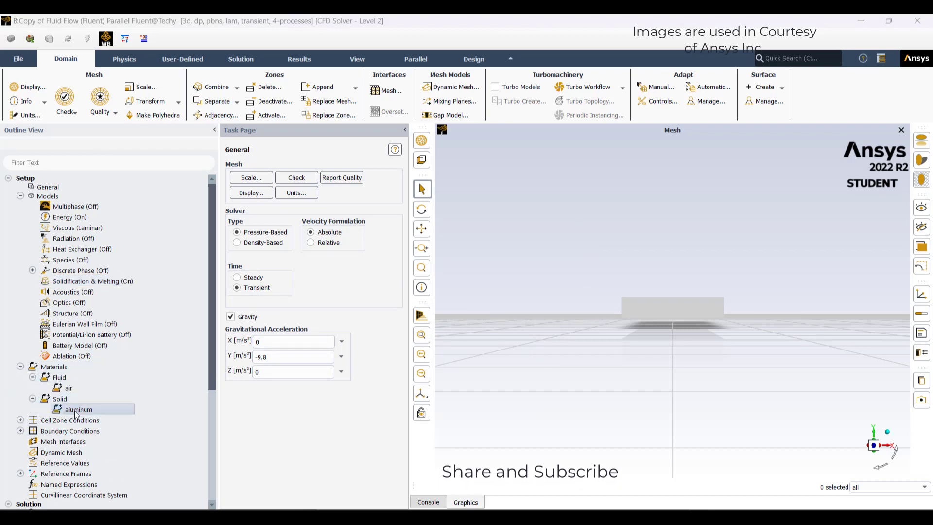
pyautogui.doubleClick(78, 409)
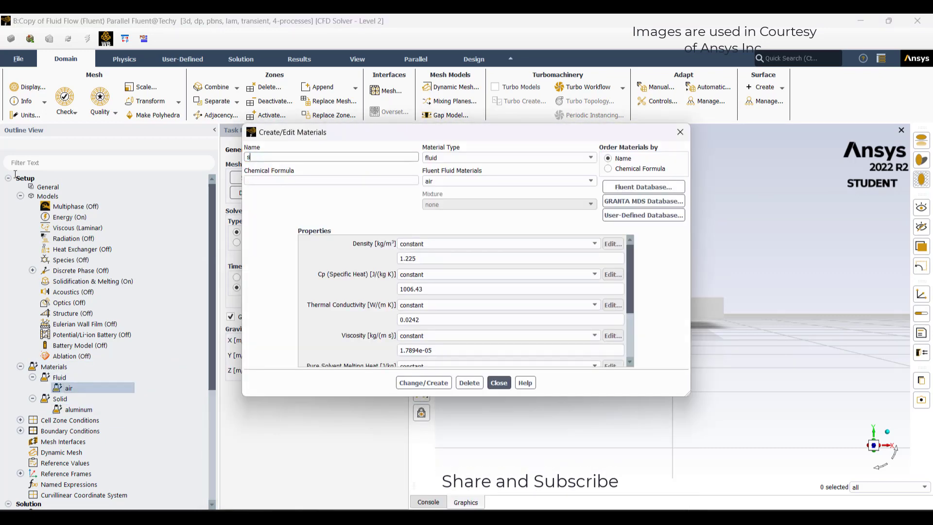
# Rename the air material to steel with solidus 1658 K and liquidus 1723 K
pyautogui.write('steel')
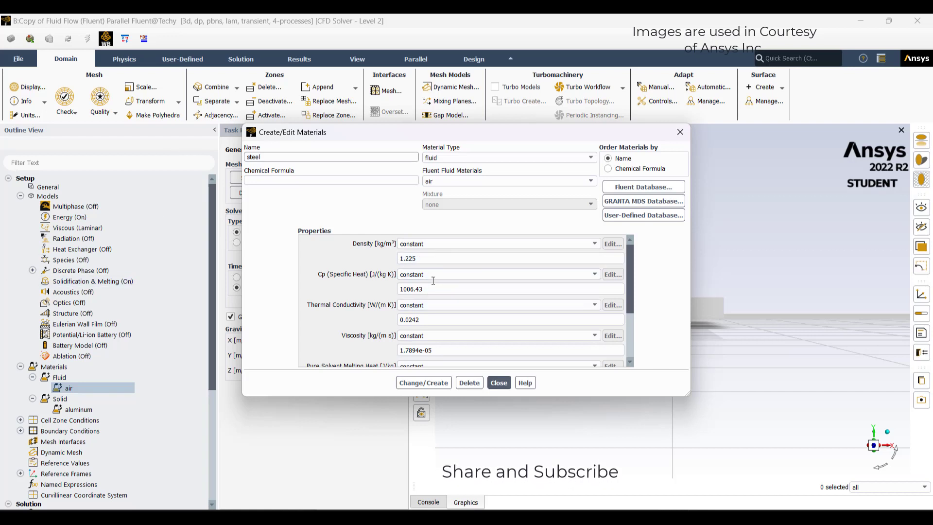
pyautogui.scroll(-3)
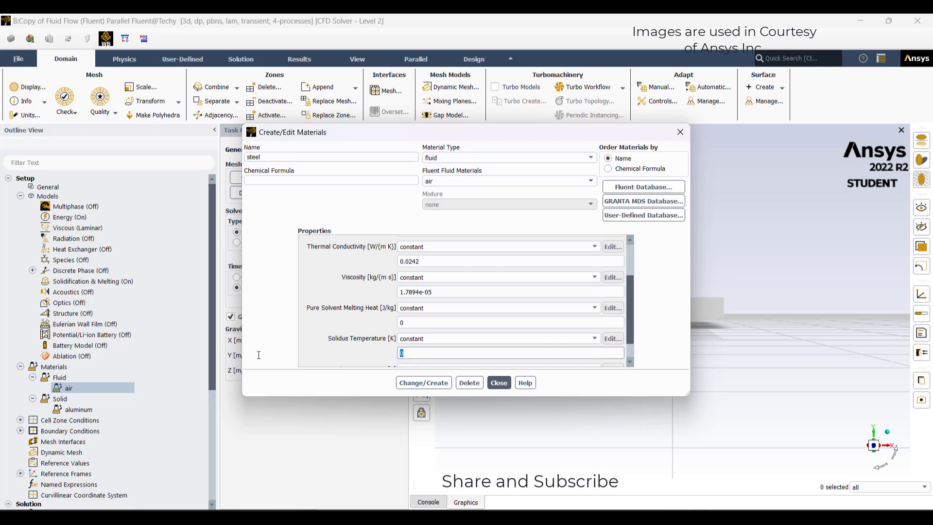
pyautogui.write('1658')
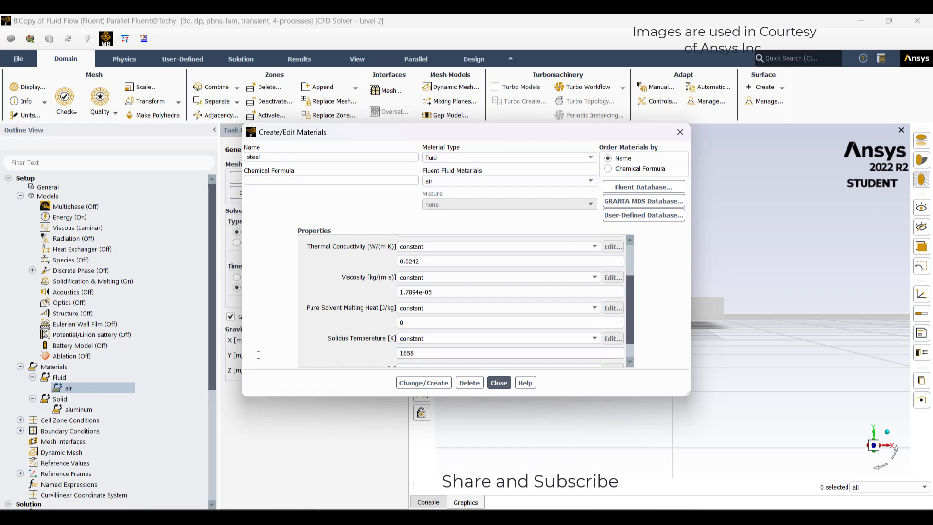
pyautogui.scroll(-3)
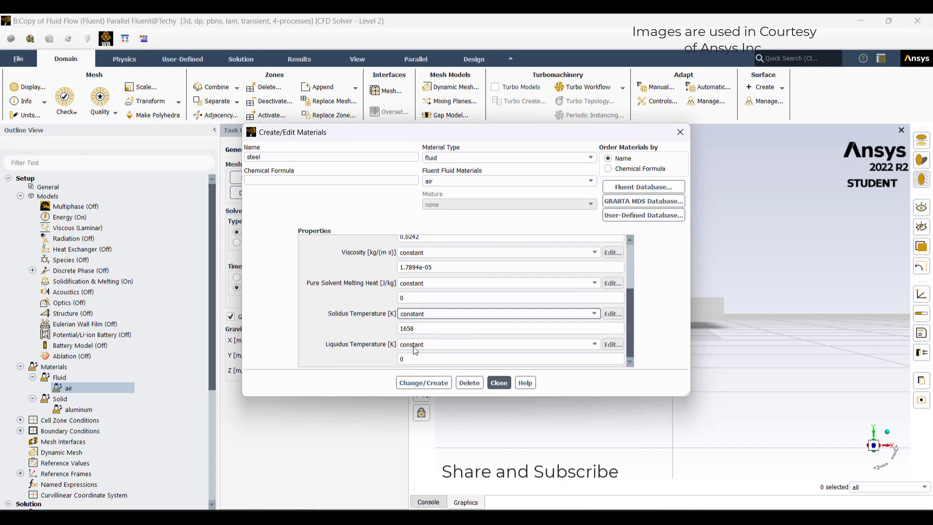
pyautogui.write('17')
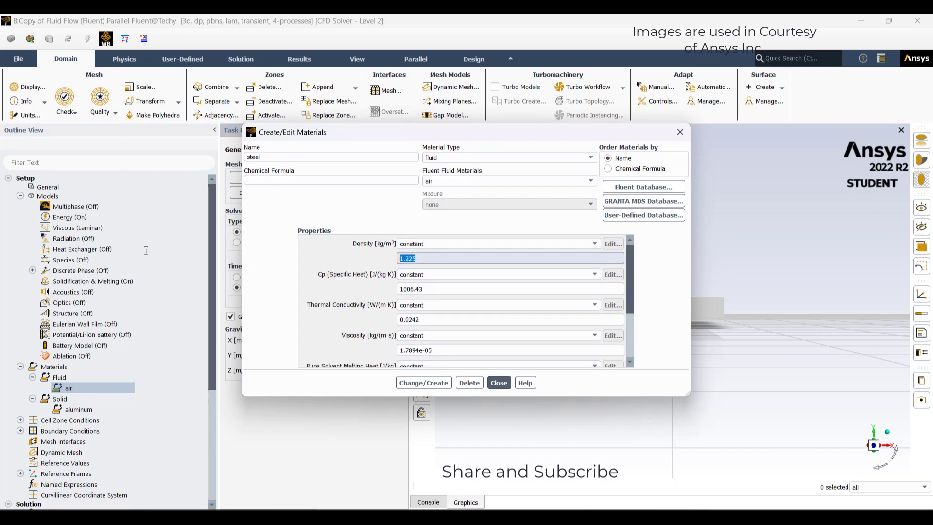
# Enter steel density 7800, Cp 650, conductivity 45 and viscosity 0.006
pyautogui.write('7800')
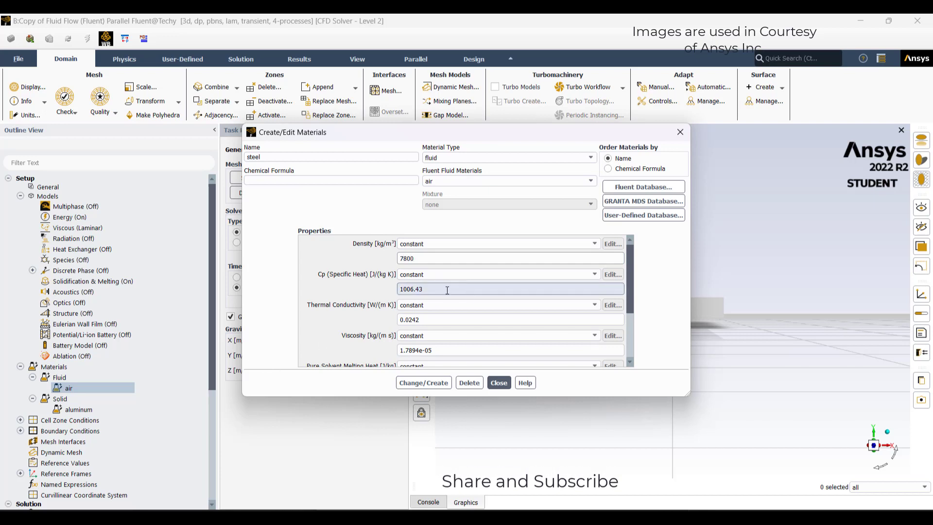
pyautogui.write('6')
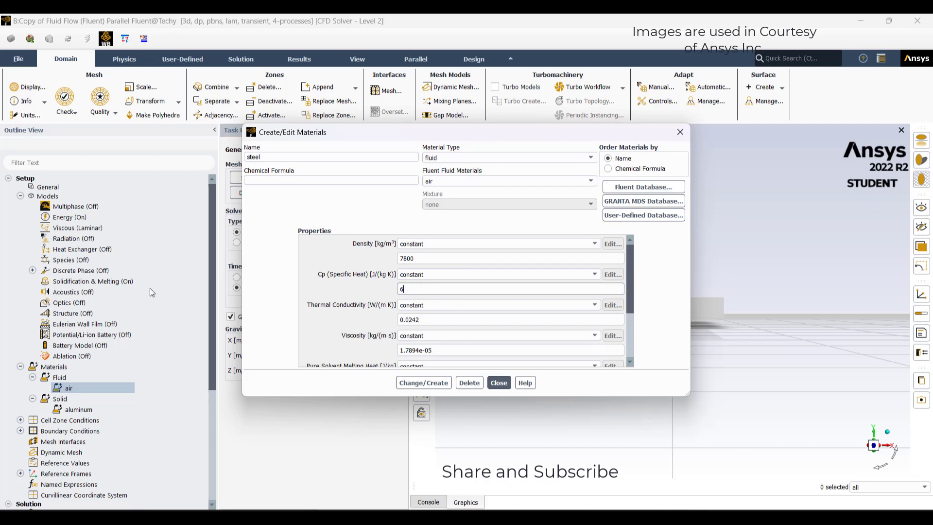
pyautogui.write('50')
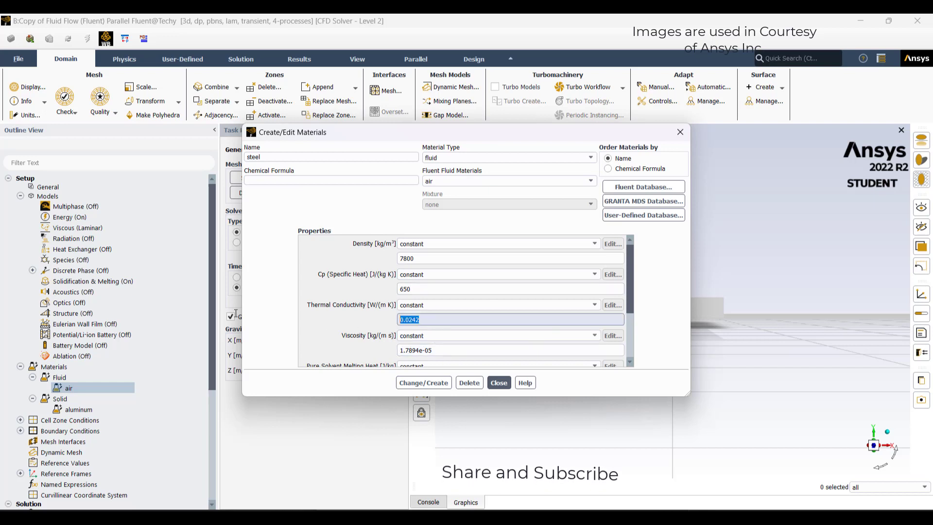
pyautogui.write('45')
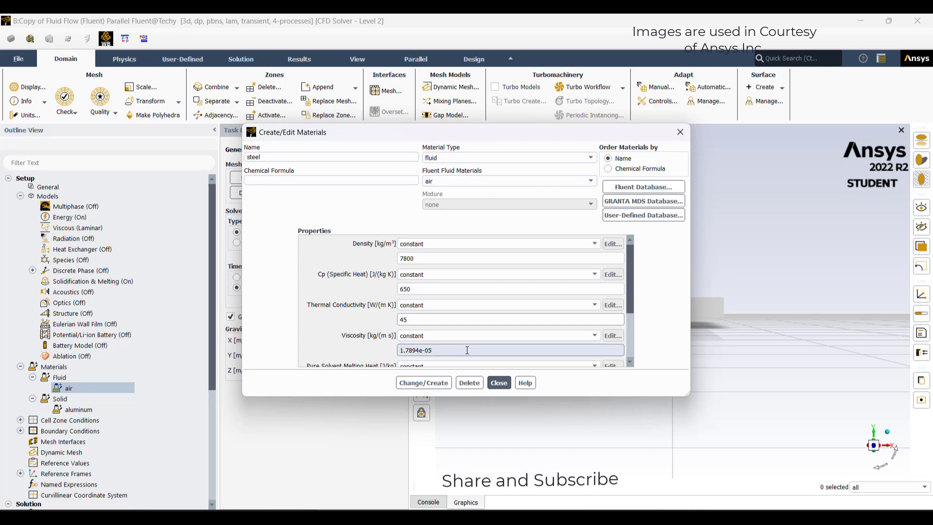
pyautogui.write('0.006')
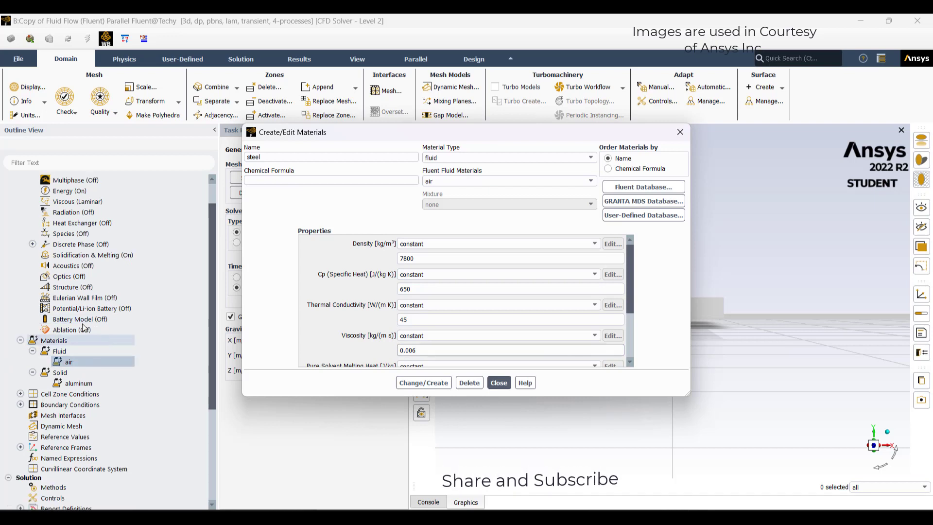
# Set the pure solvent melting heat to 2.4e5 and save the steel material
pyautogui.scroll(-3)
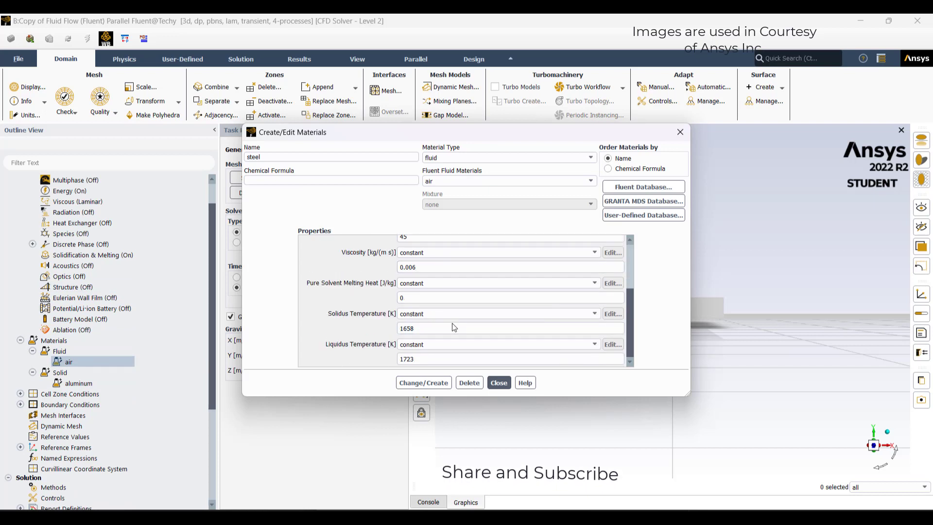
pyautogui.click(508, 297)
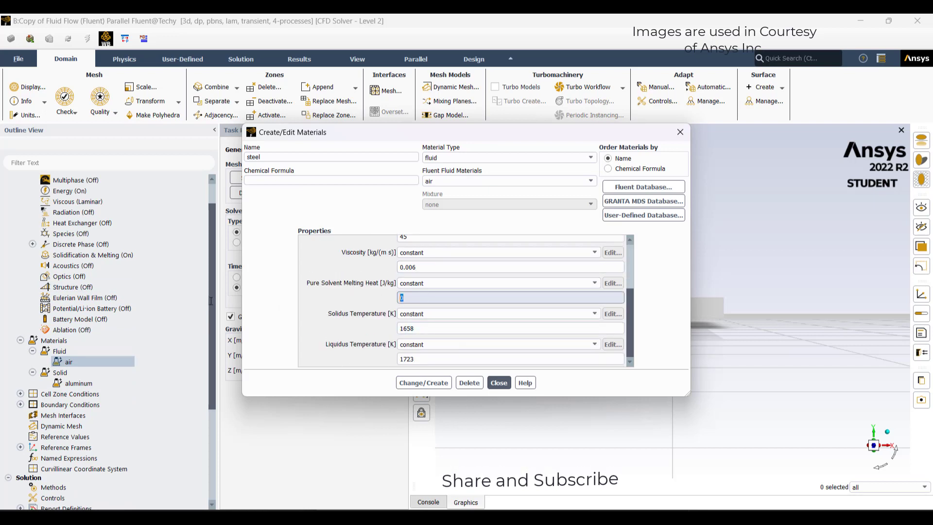
pyautogui.write('2.4e5')
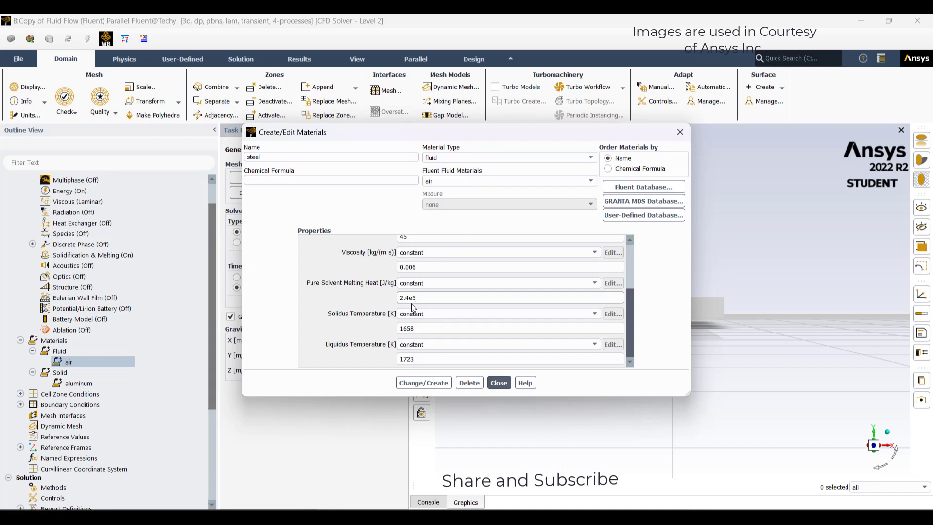
pyautogui.click(416, 297)
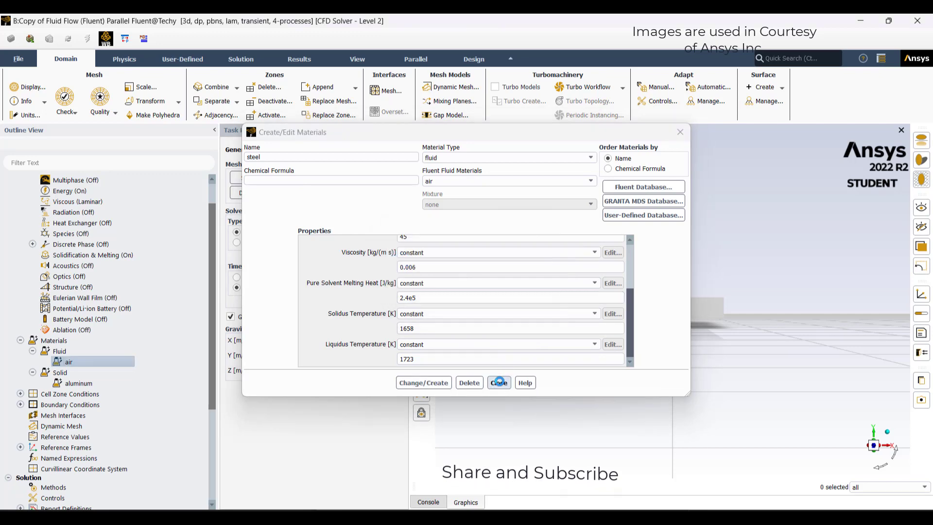
# Show the fluid cell zone and wall boundaries, including weld, then bring up the User-Defined tools
pyautogui.click(498, 382)
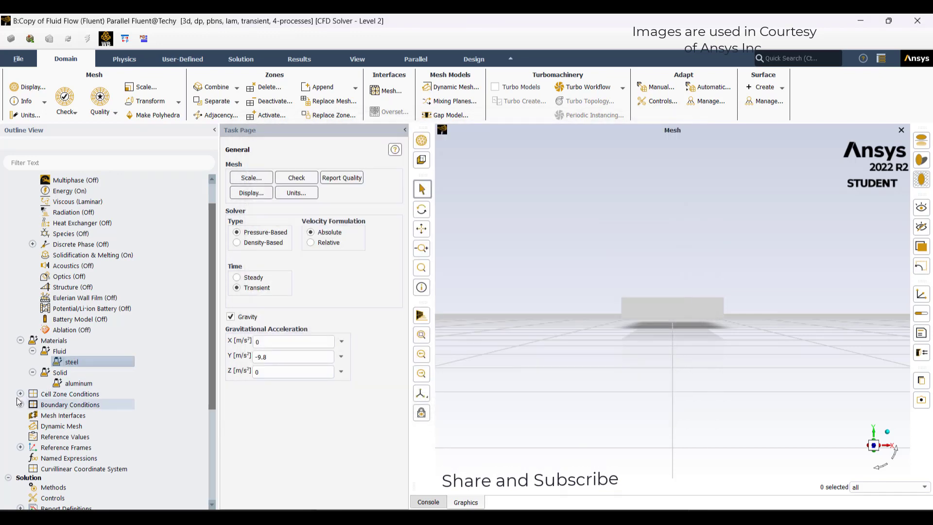
pyautogui.click(19, 394)
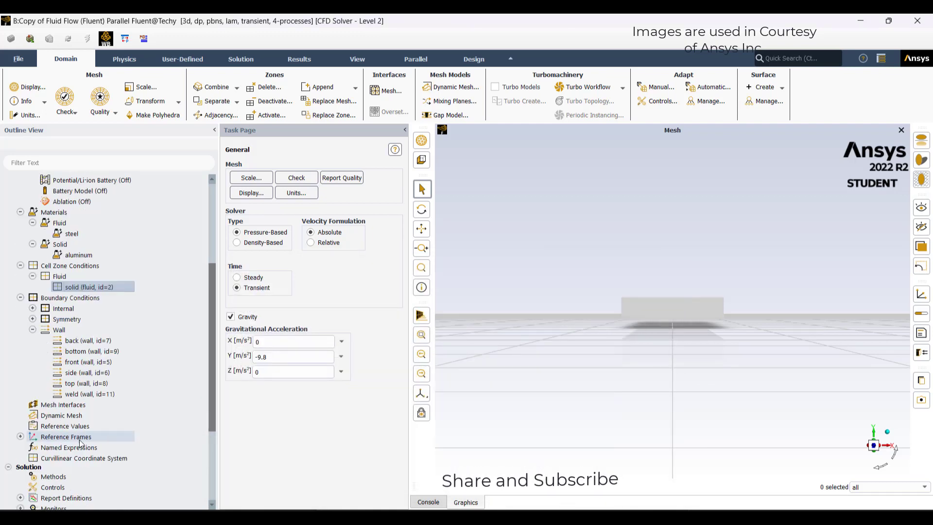
pyautogui.click(182, 58)
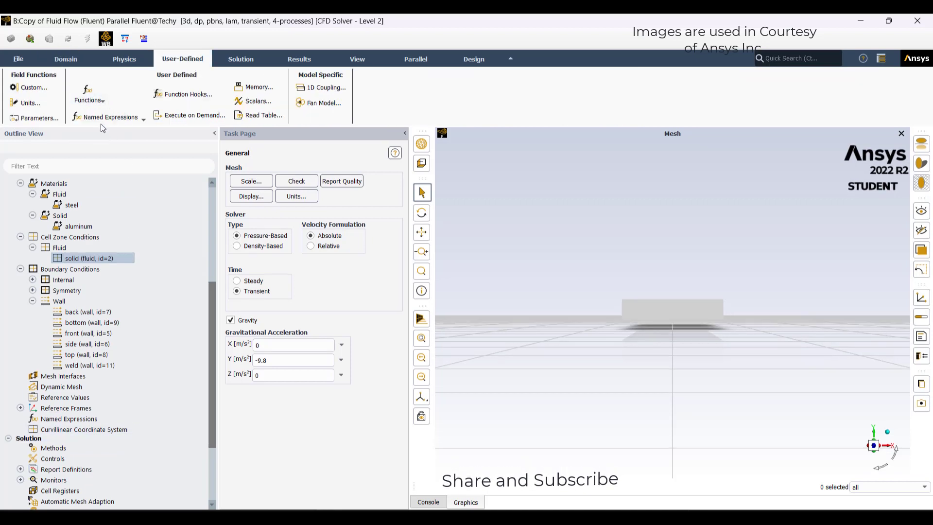
# Add heatflux.c as the source file for the compiled UDF library
pyautogui.click(237, 357)
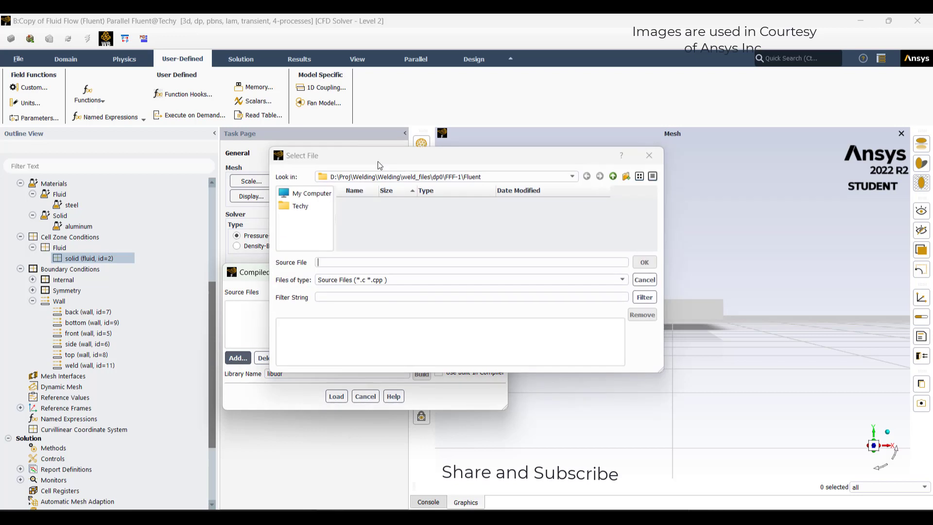
pyautogui.click(612, 176)
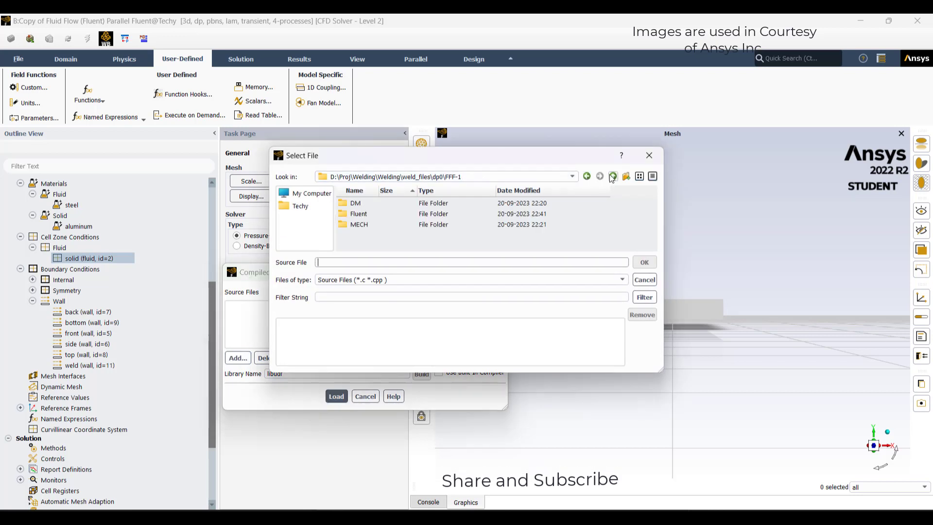
pyautogui.click(612, 176)
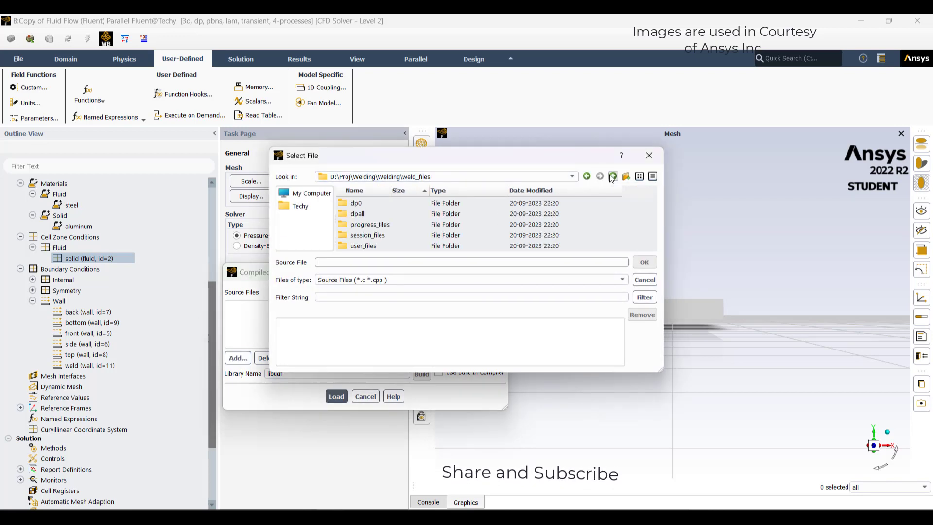
pyautogui.click(612, 176)
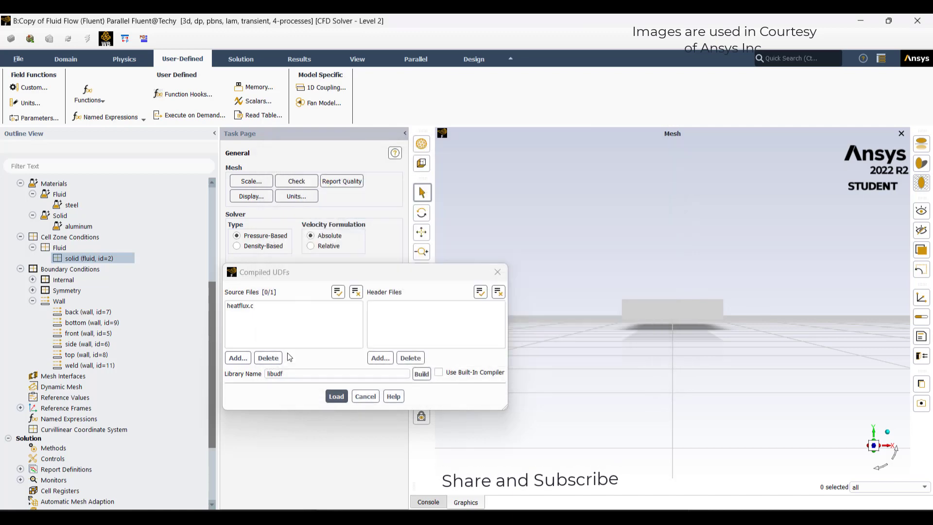
# Build libudf with the built-in compiler and load it into the case
pyautogui.click(438, 371)
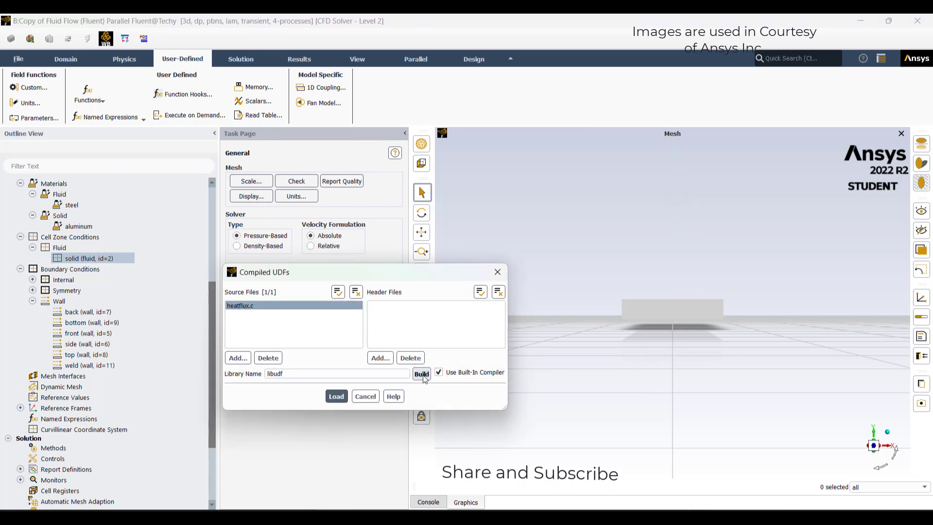
pyautogui.click(421, 374)
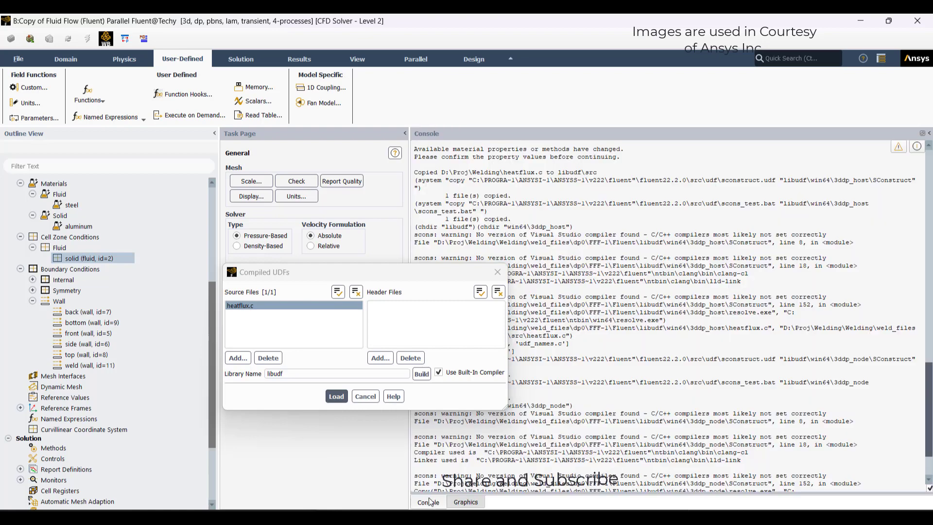
pyautogui.click(336, 395)
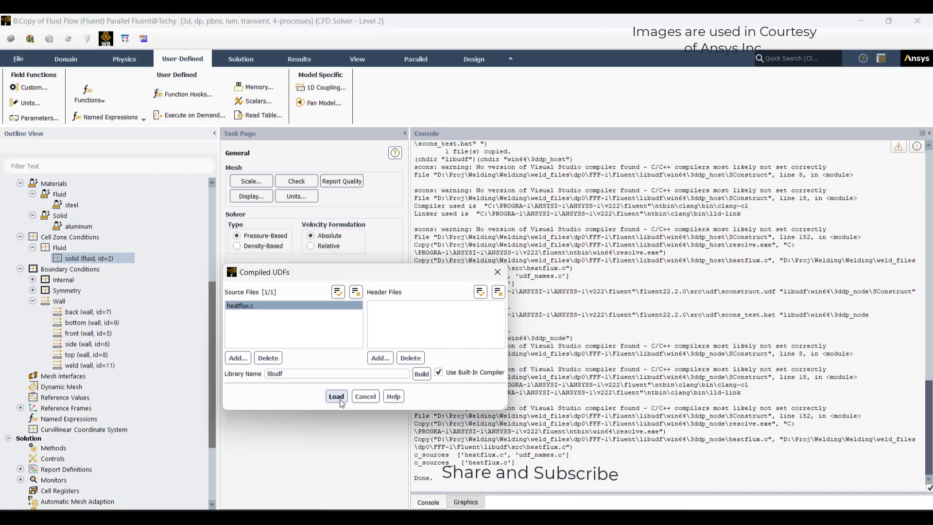
pyautogui.click(336, 396)
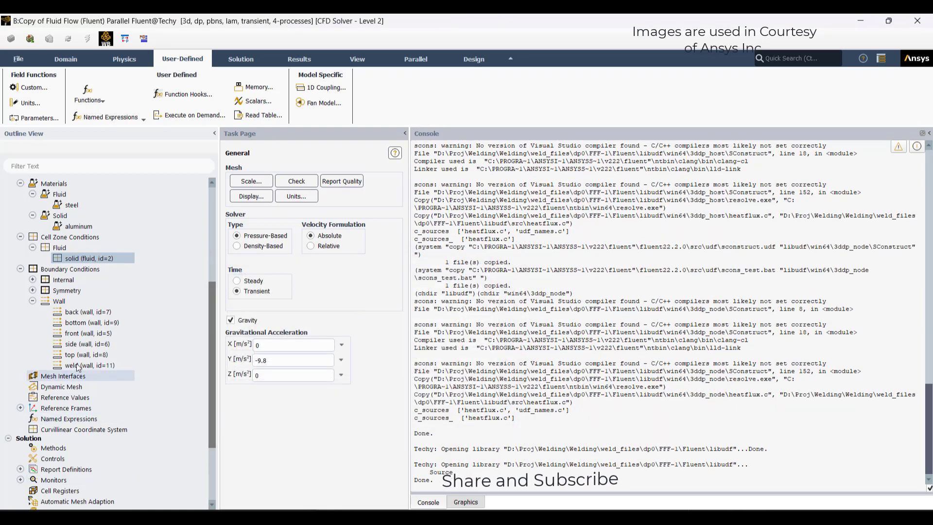
# Set the weld wall to Marangoni stress with surface tension gradient -0.0001 and apply
pyautogui.click(89, 365)
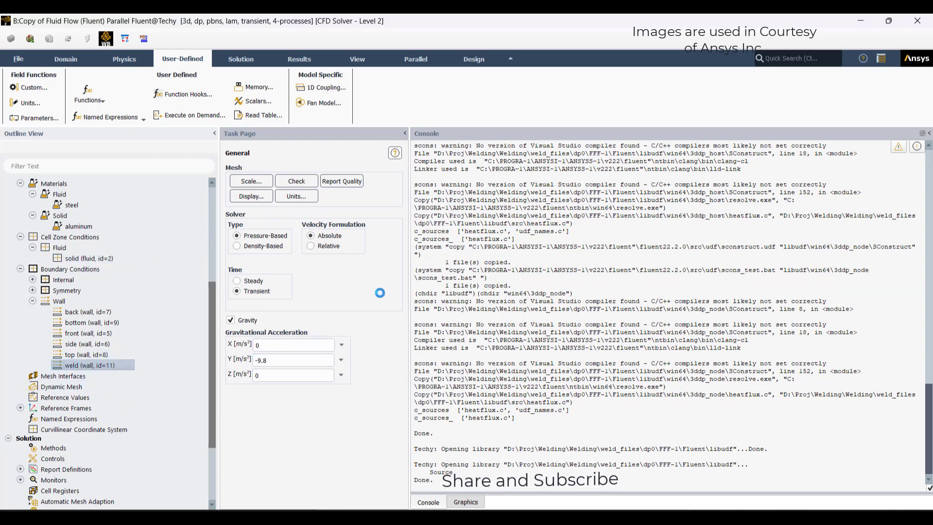
pyautogui.doubleClick(90, 365)
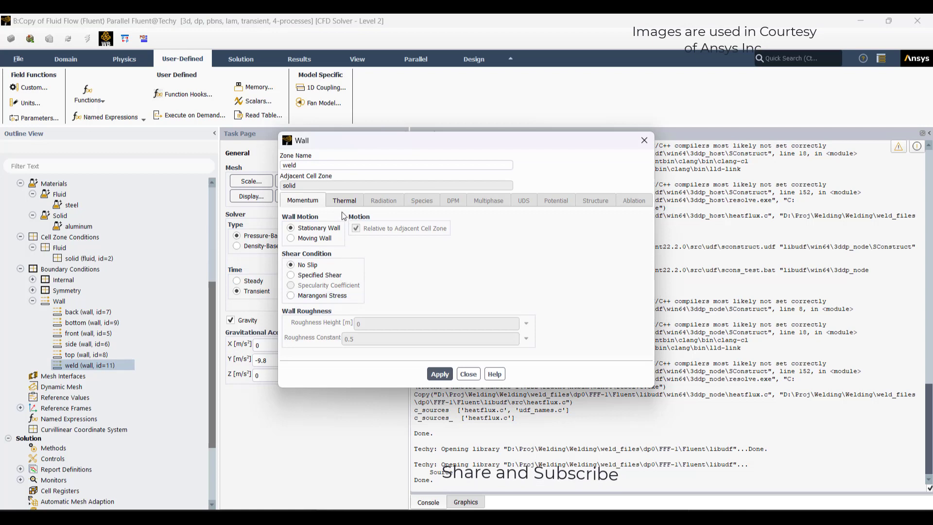
pyautogui.click(291, 295)
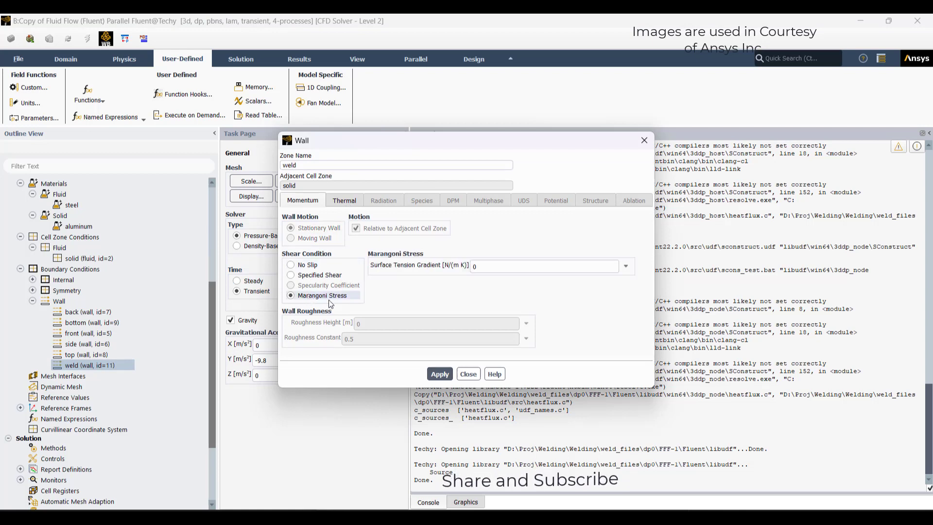
pyautogui.click(541, 265)
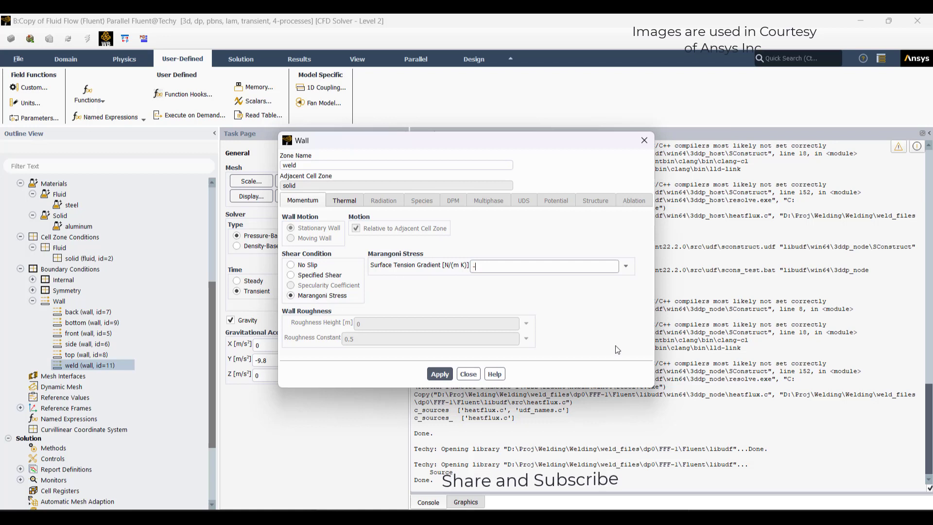
pyautogui.write('-0.0001')
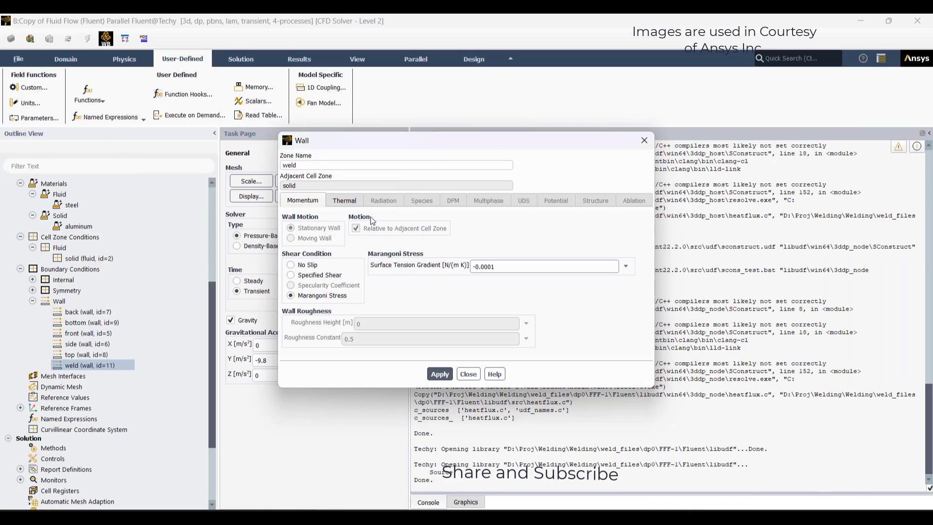
pyautogui.click(344, 199)
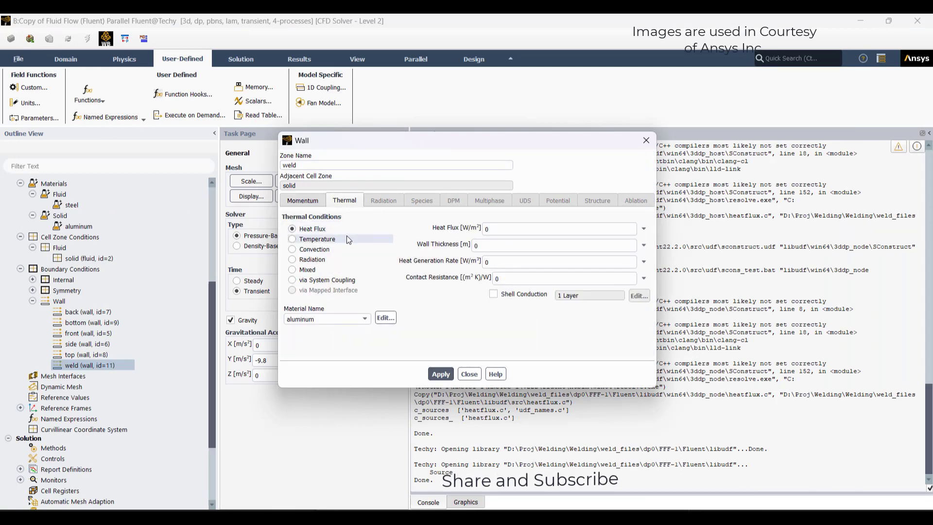
pyautogui.click(643, 228)
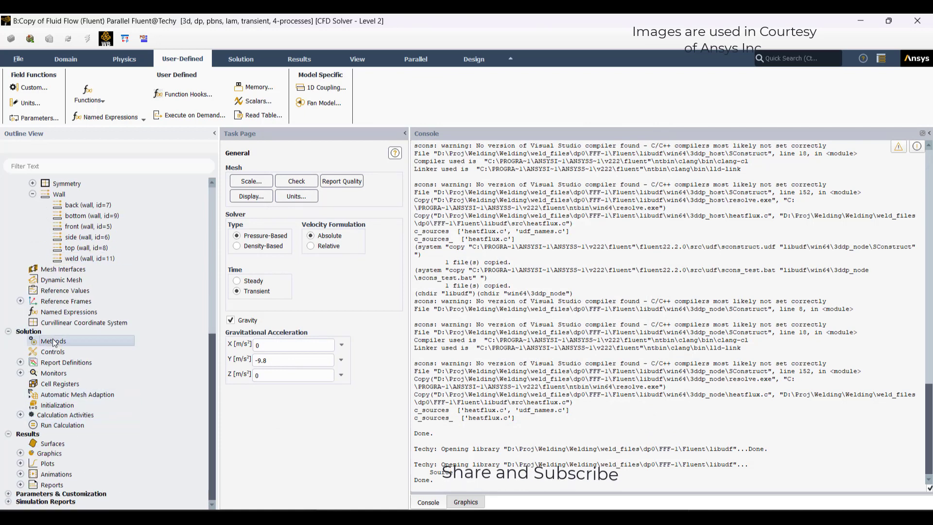
# Run standard initialization after discarding unsaved data, giving zero velocities and 300 K
pyautogui.click(53, 341)
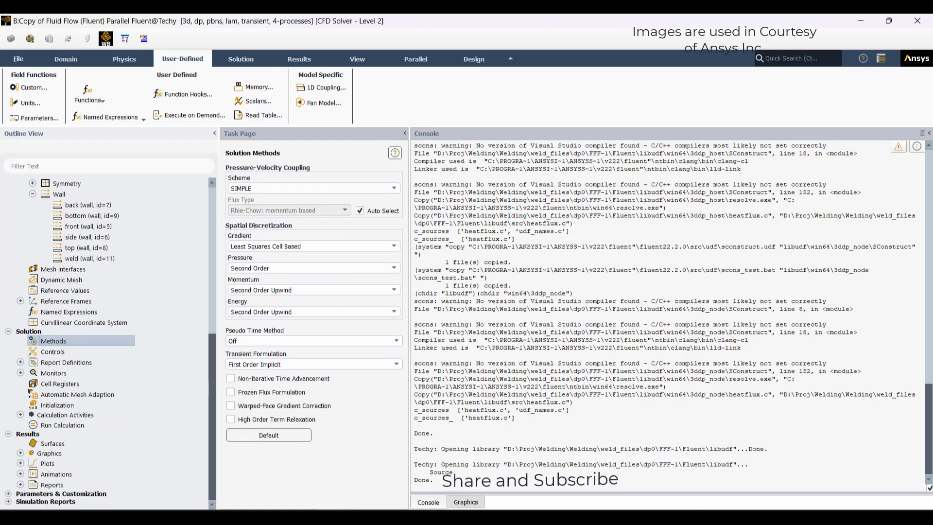
pyautogui.click(48, 453)
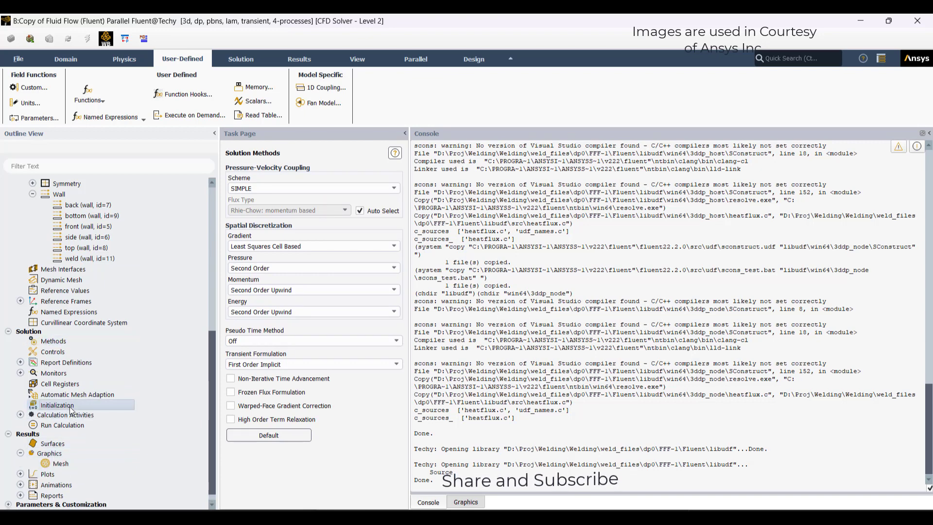
pyautogui.click(249, 416)
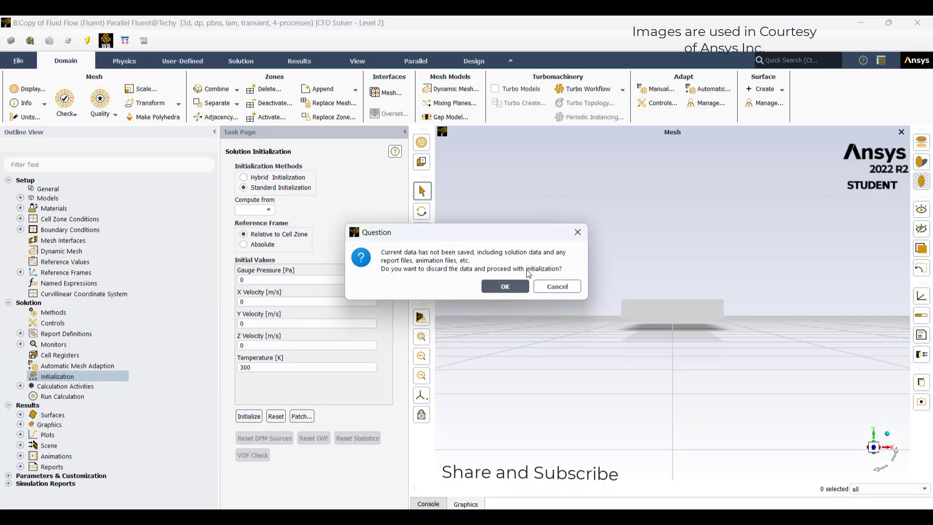
pyautogui.click(504, 286)
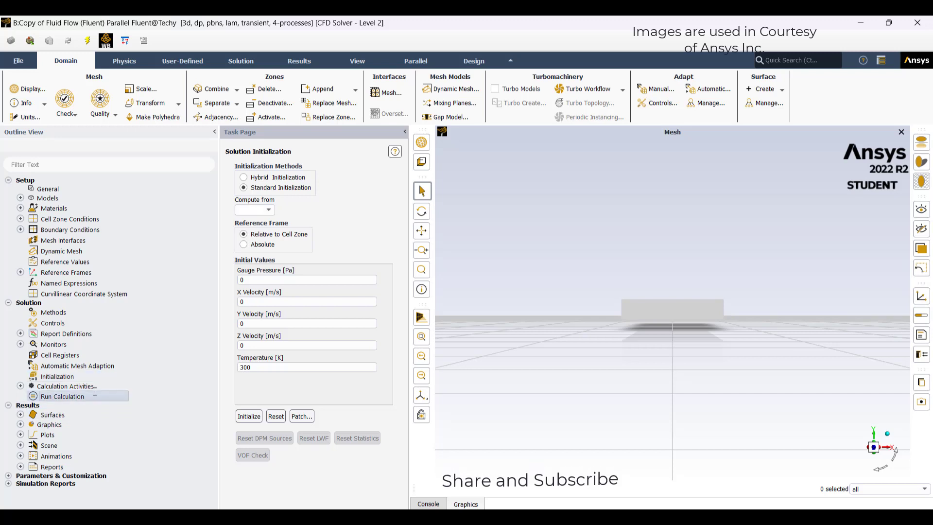
# Go to Run Calculation, review the saved contour plots, and close the contour-2 settings
pyautogui.click(63, 396)
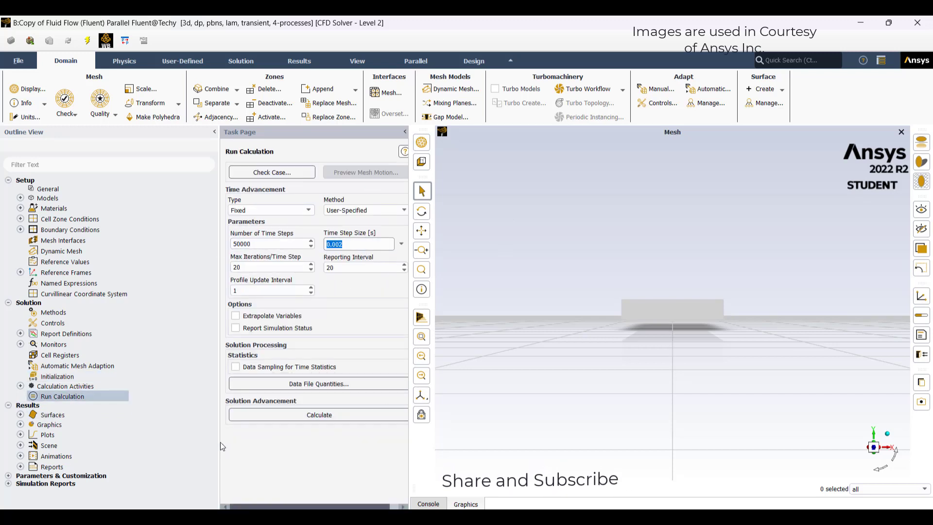
pyautogui.click(21, 424)
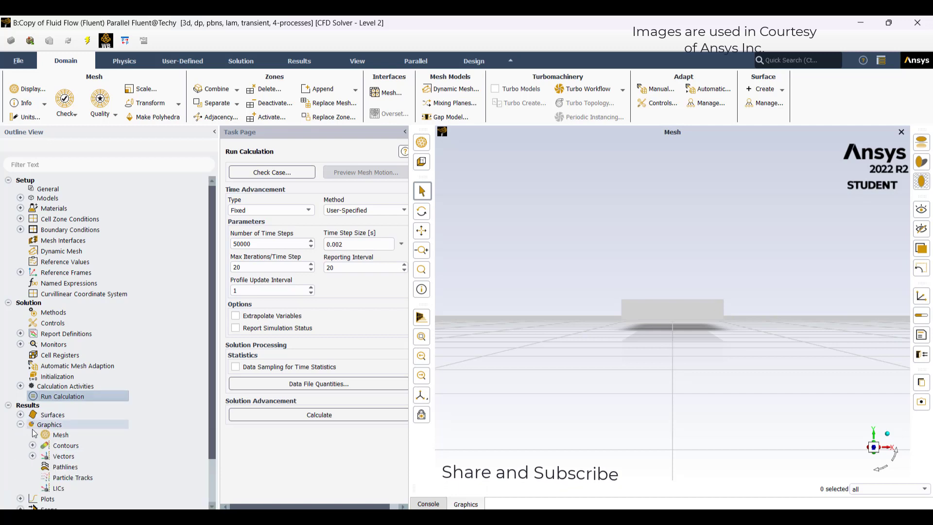
pyautogui.click(34, 445)
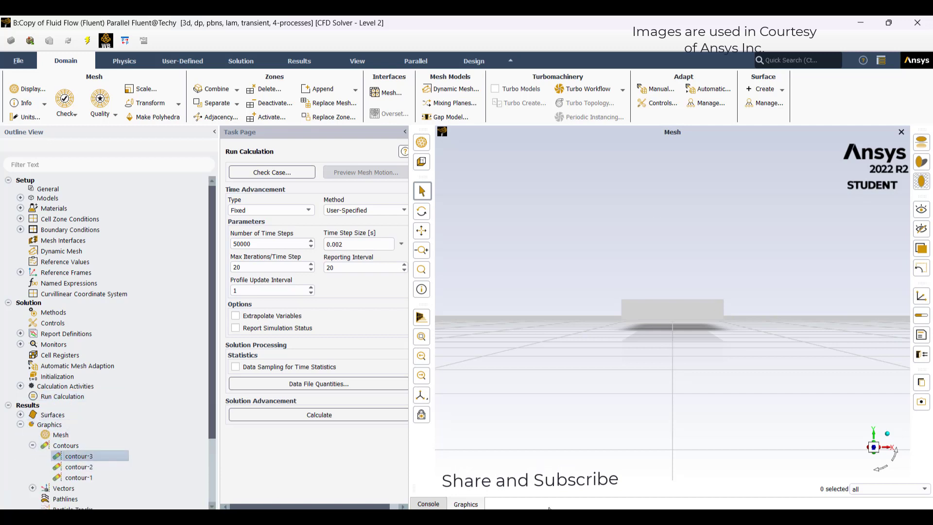
pyautogui.doubleClick(79, 455)
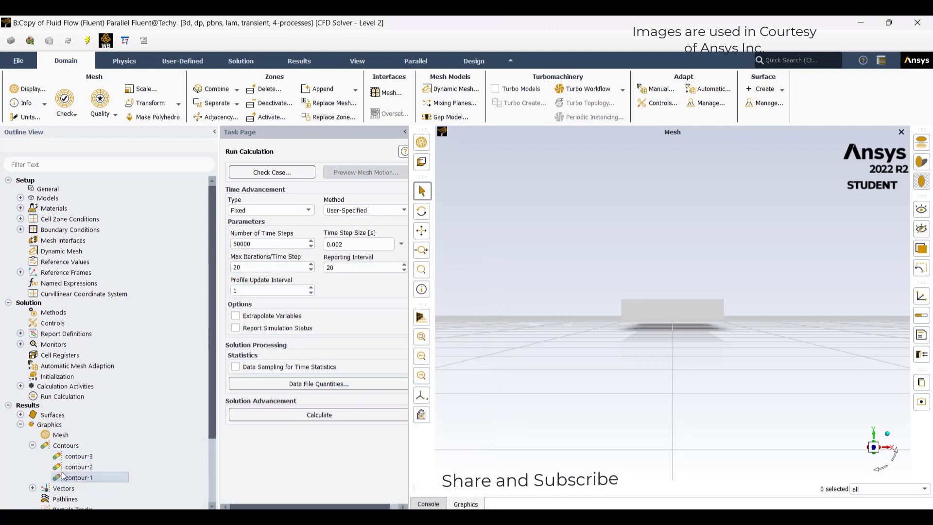
pyautogui.doubleClick(77, 477)
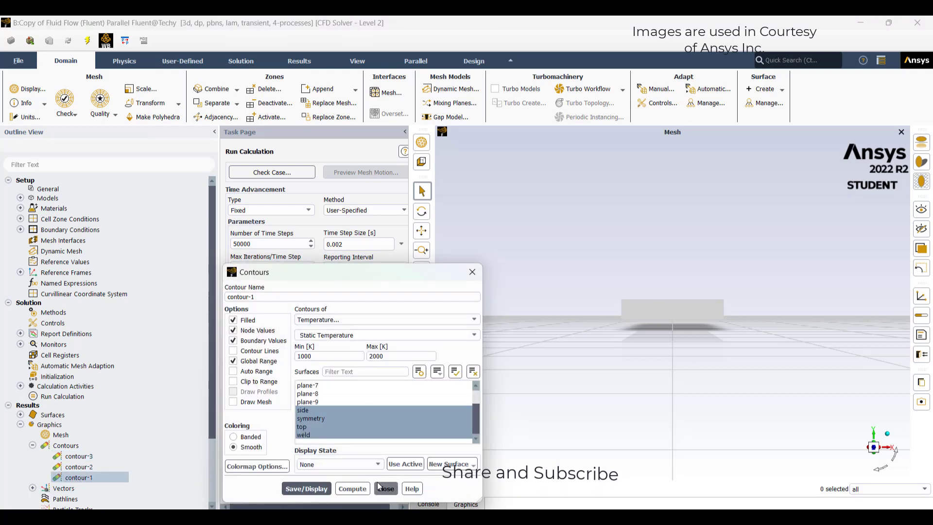
pyautogui.click(79, 466)
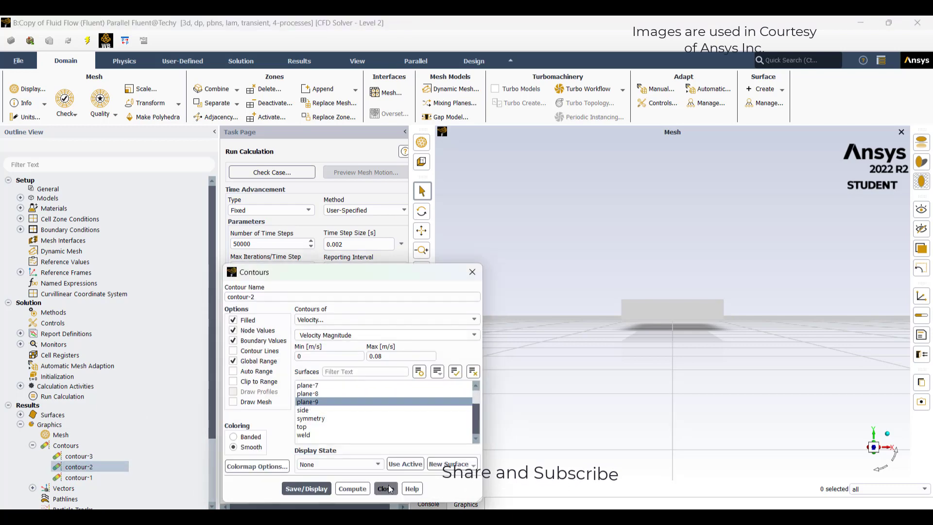
pyautogui.click(385, 488)
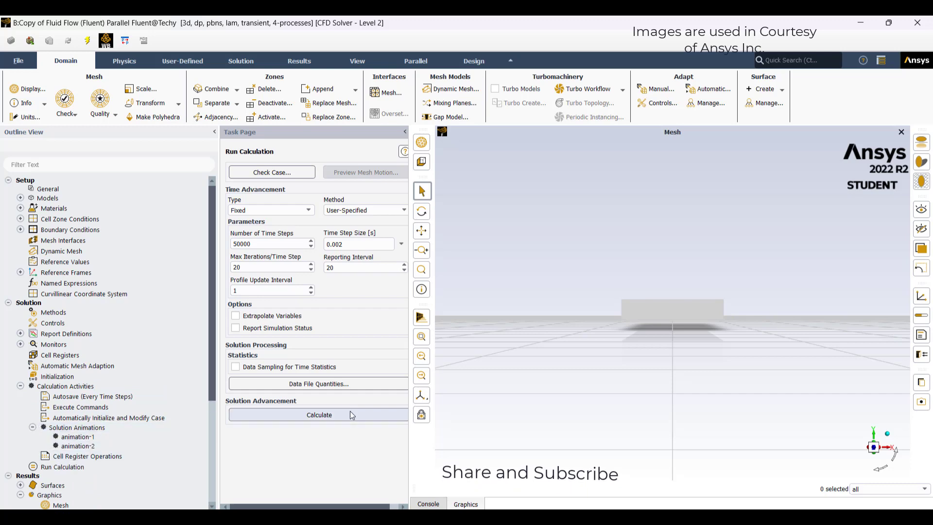
# Launch the transient calculation and view the solver messages in the Console
pyautogui.click(319, 415)
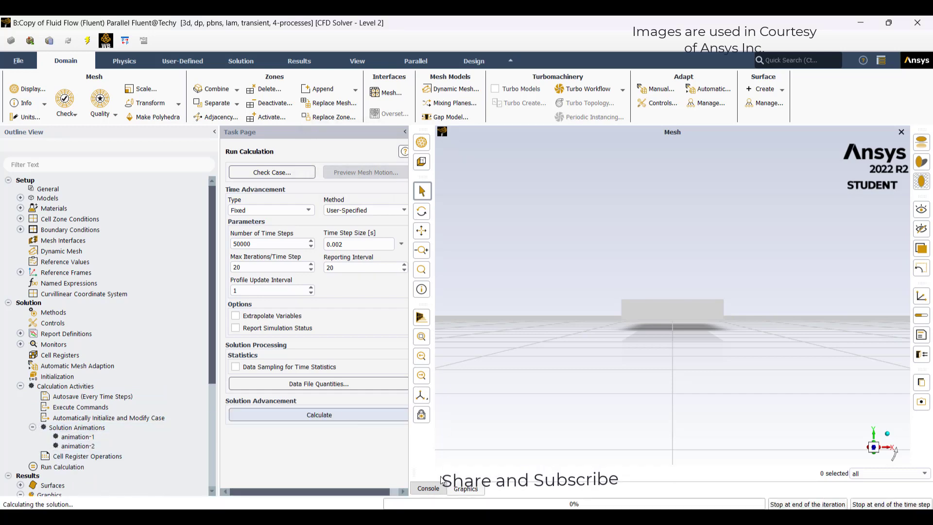
pyautogui.click(428, 488)
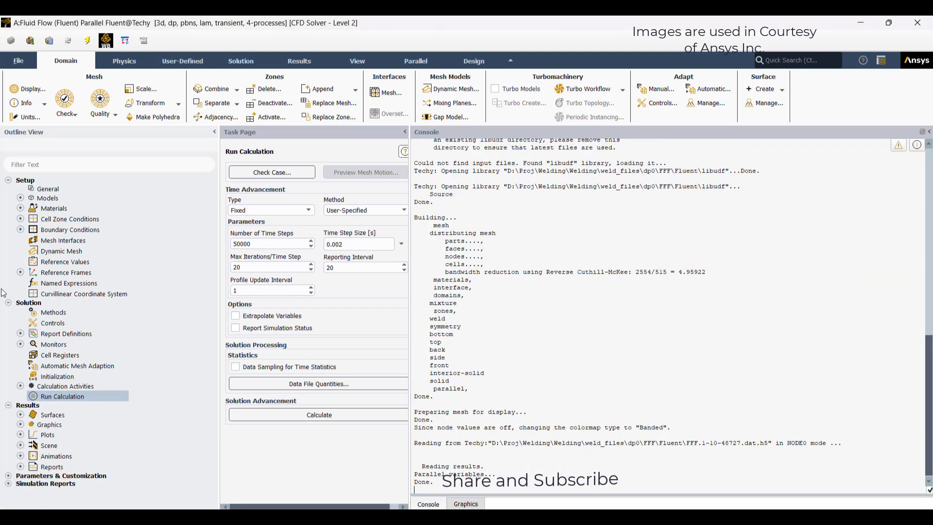
# Review steelmetal's properties: density 7800, Cp 450, conductivity 60, viscosity 0.006
pyautogui.click(21, 208)
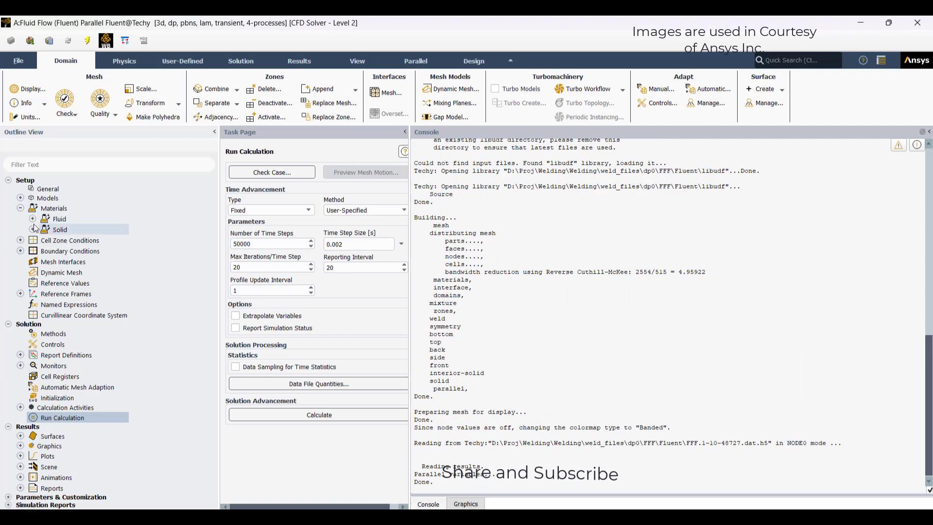
pyautogui.doubleClick(79, 229)
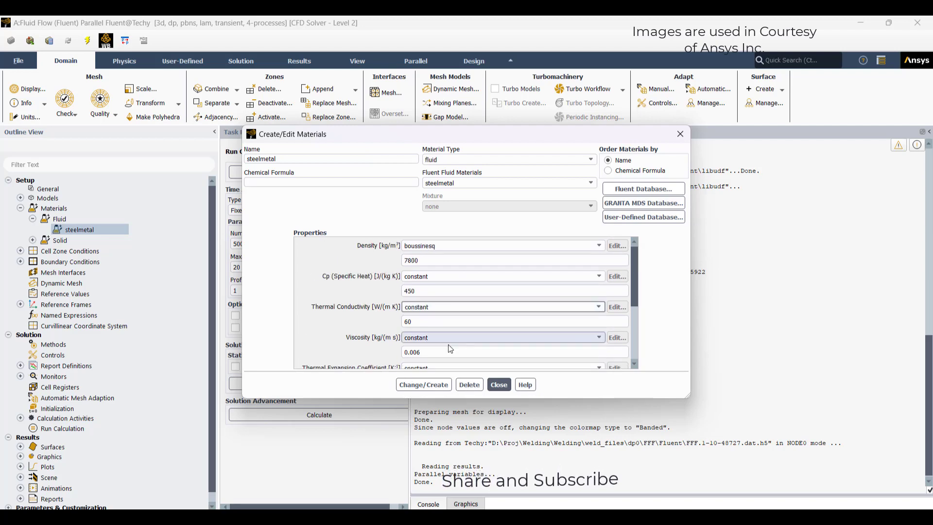
pyautogui.click(498, 384)
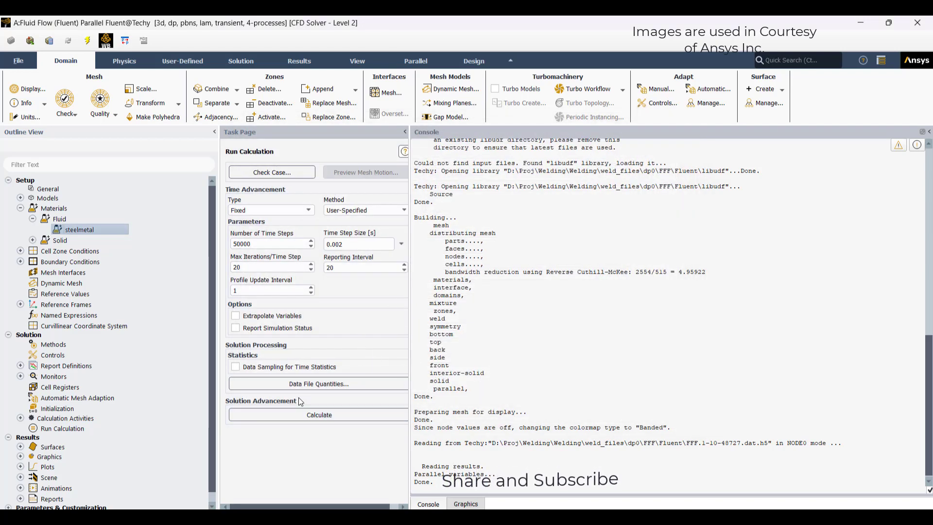
# Display contour-3 velocity magnitude contours on the plate, peaking near 1.98 m/s
pyautogui.click(48, 467)
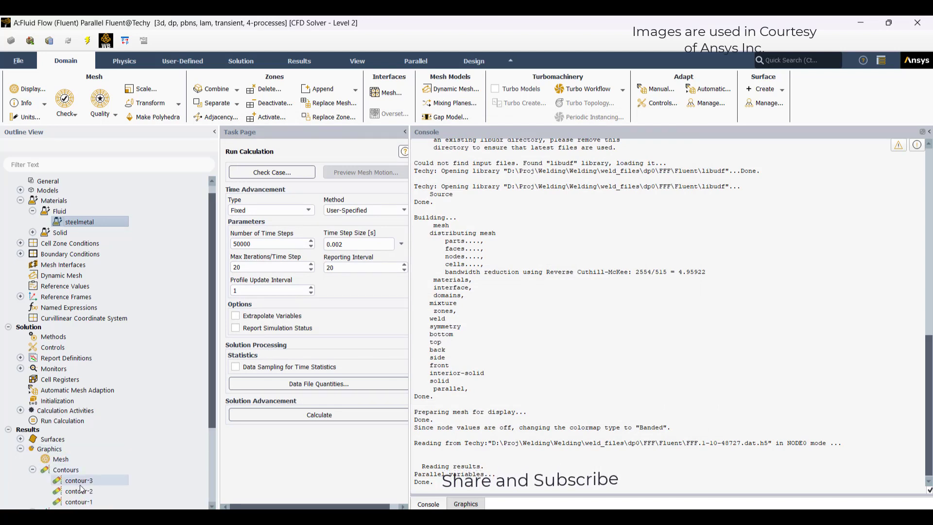
pyautogui.doubleClick(79, 479)
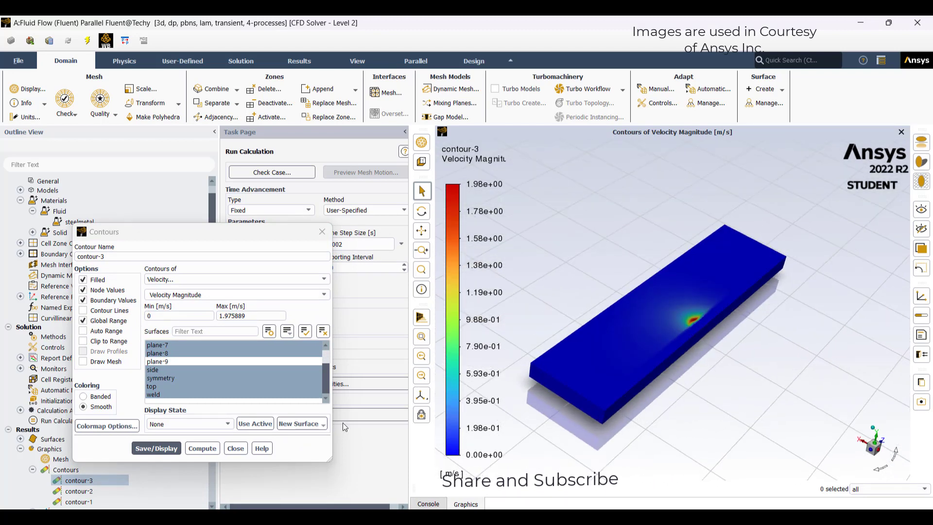
pyautogui.click(235, 448)
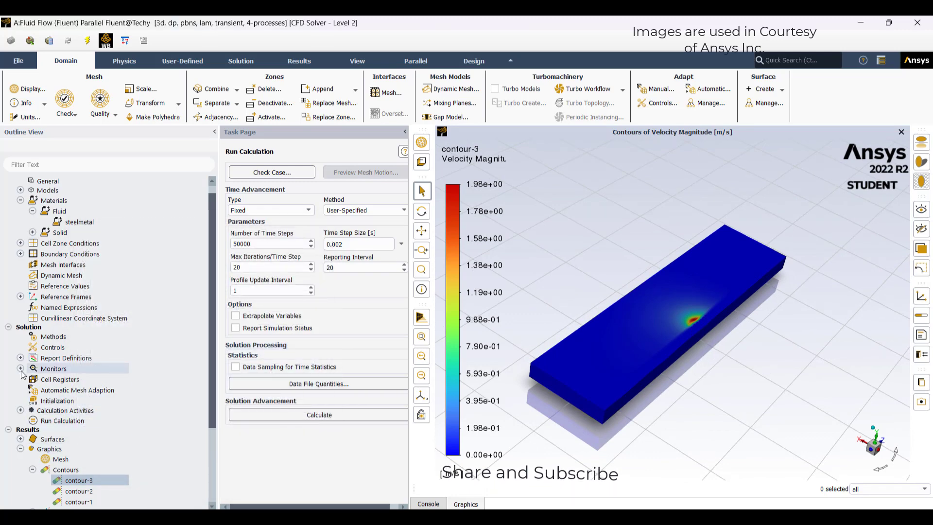
pyautogui.scroll(-3)
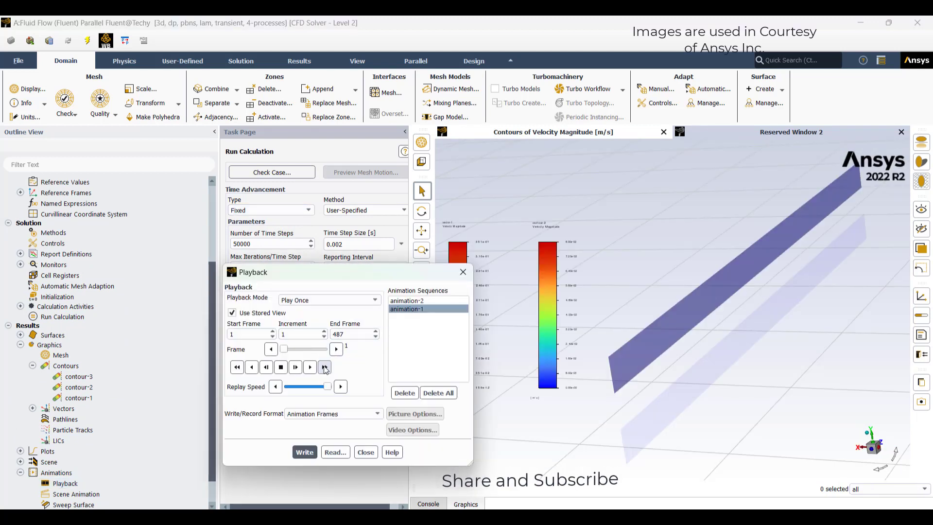
# Play animation-1 to about frame 265, pause and stop it, then select animation-2
pyautogui.click(324, 366)
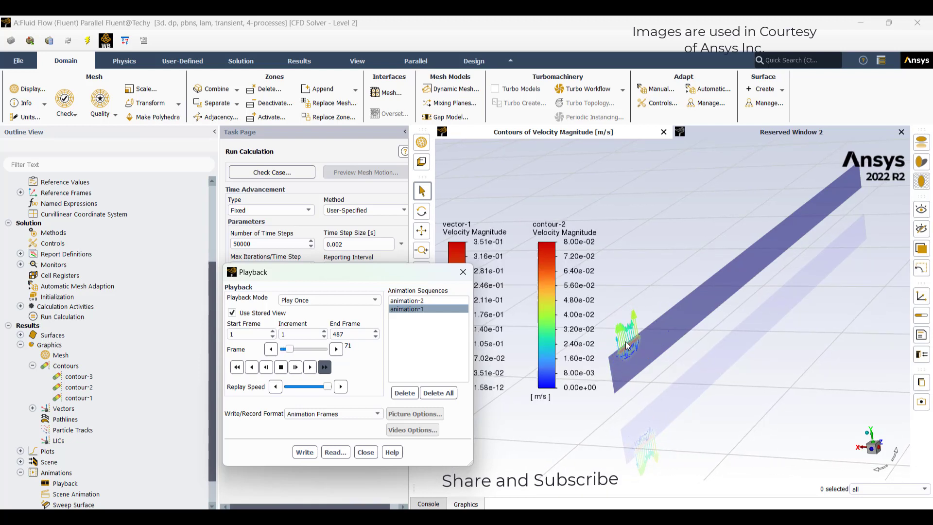
pyautogui.click(323, 368)
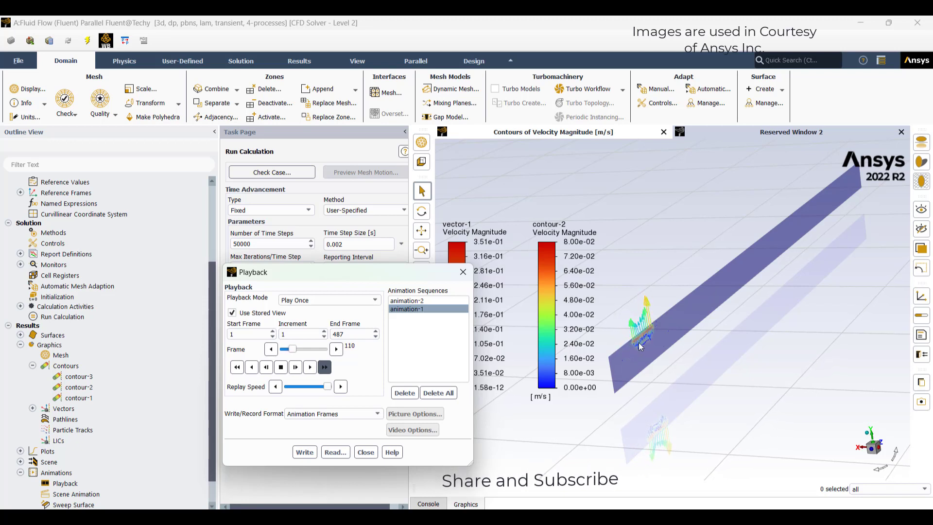
pyautogui.click(309, 367)
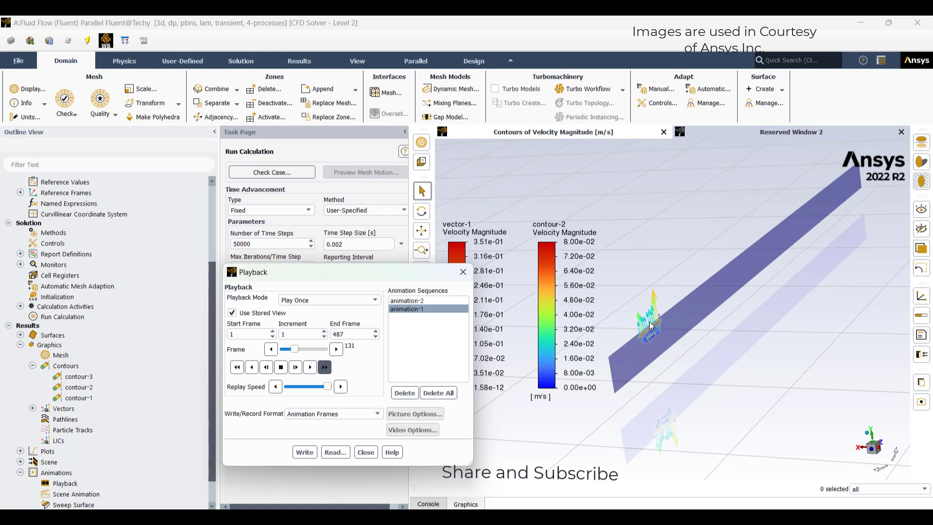
pyautogui.click(308, 367)
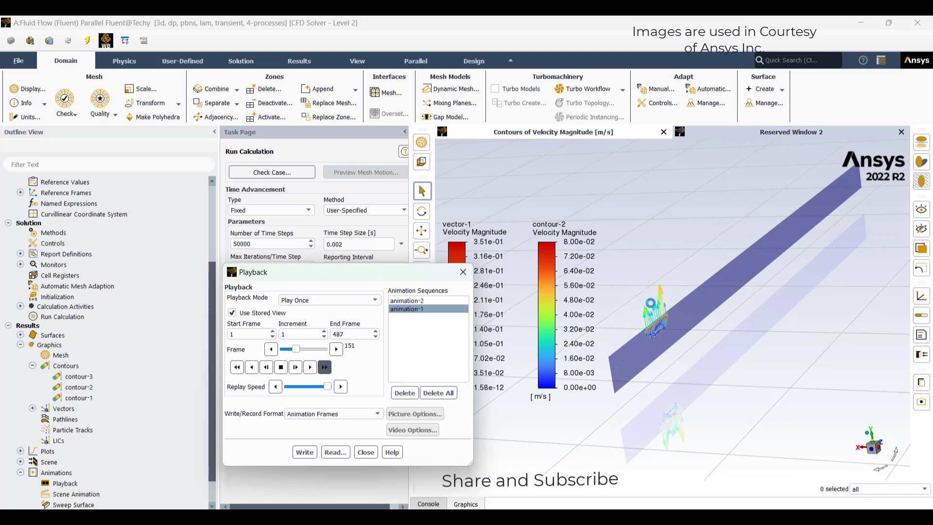
pyautogui.click(294, 366)
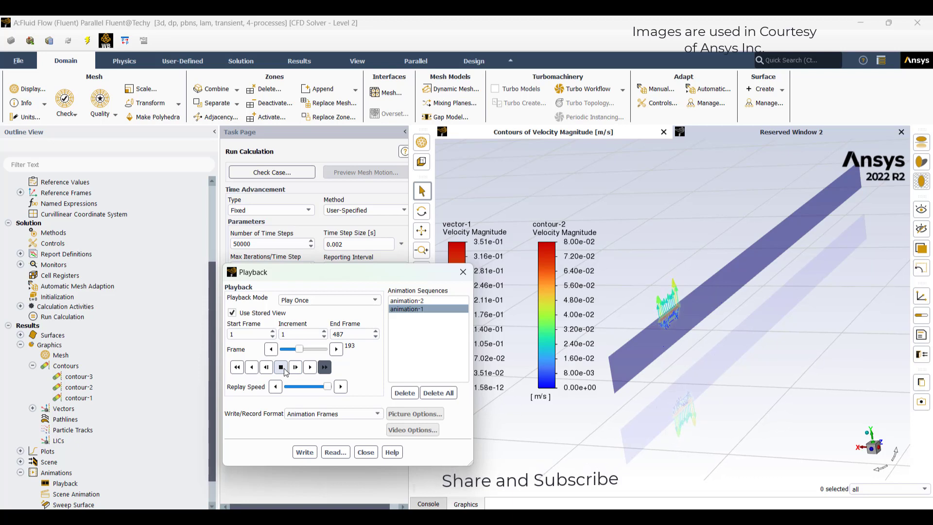
pyautogui.click(295, 367)
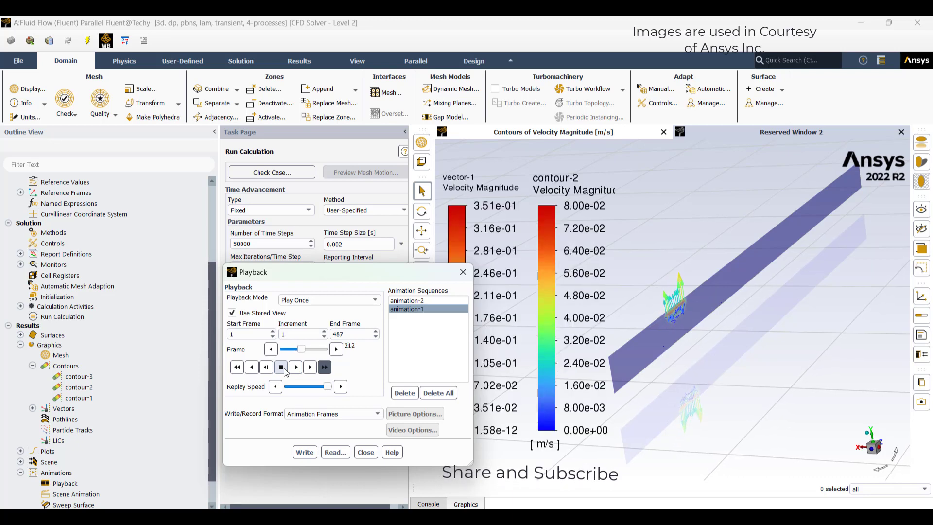
pyautogui.click(309, 366)
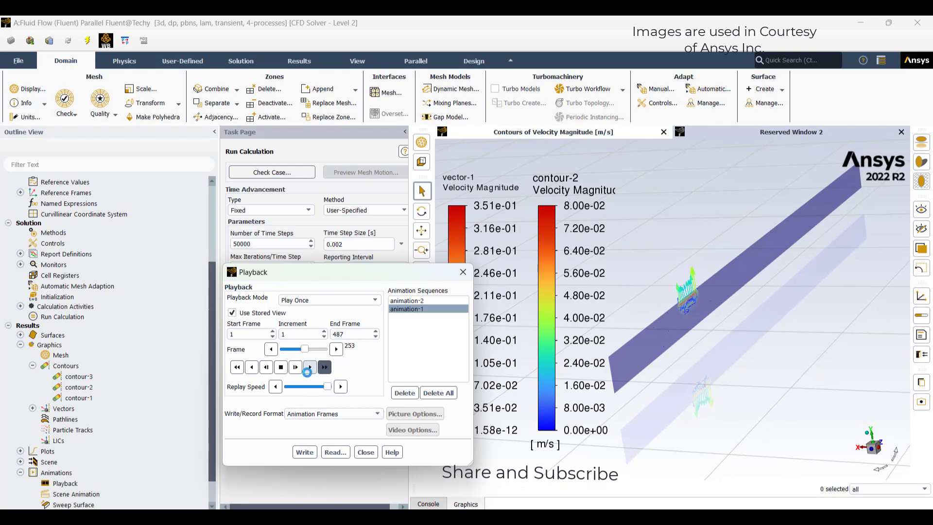
pyautogui.click(309, 367)
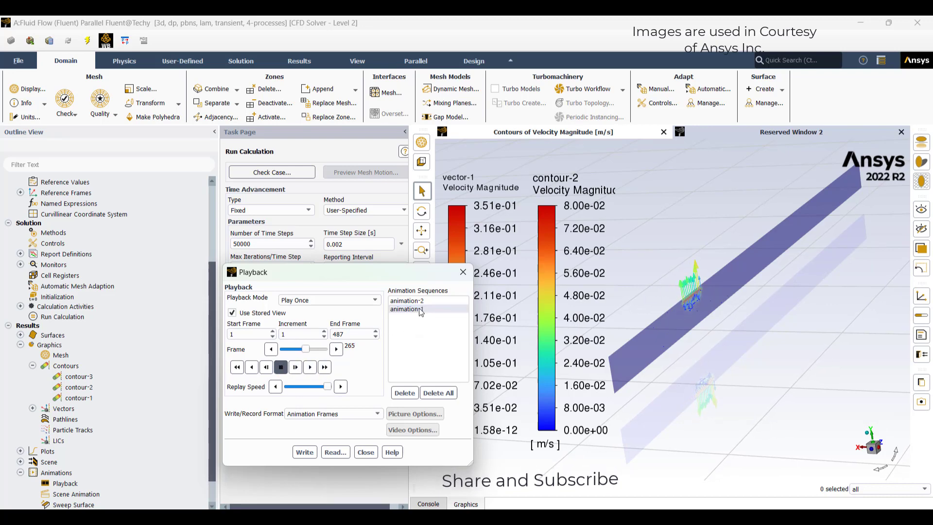
pyautogui.click(309, 367)
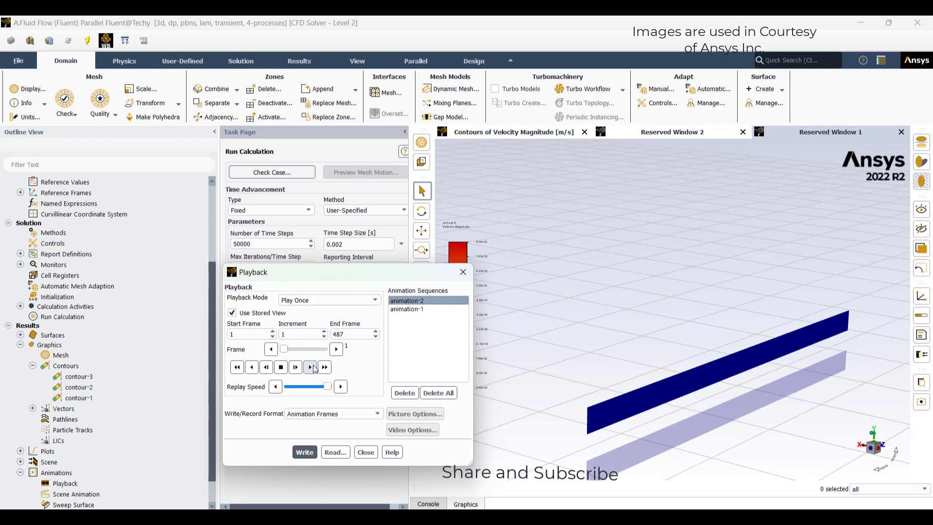
# Play animation-2, then open Temp_Contoura.mp4 from the Welding folder in VLC
pyautogui.click(309, 366)
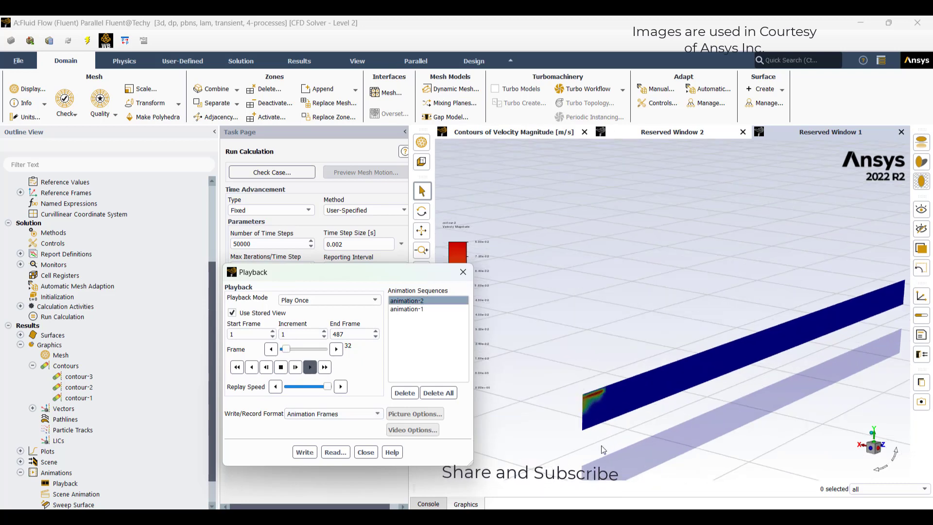
pyautogui.click(310, 366)
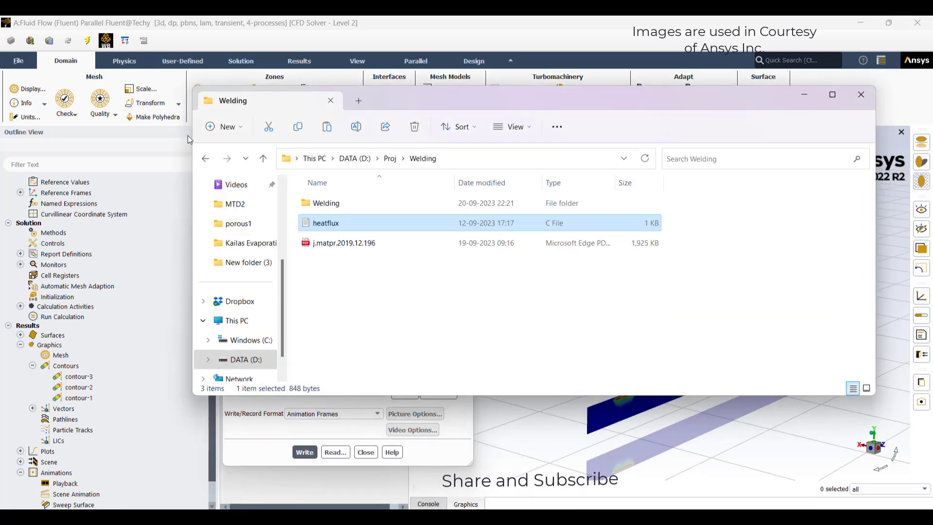
pyautogui.doubleClick(326, 204)
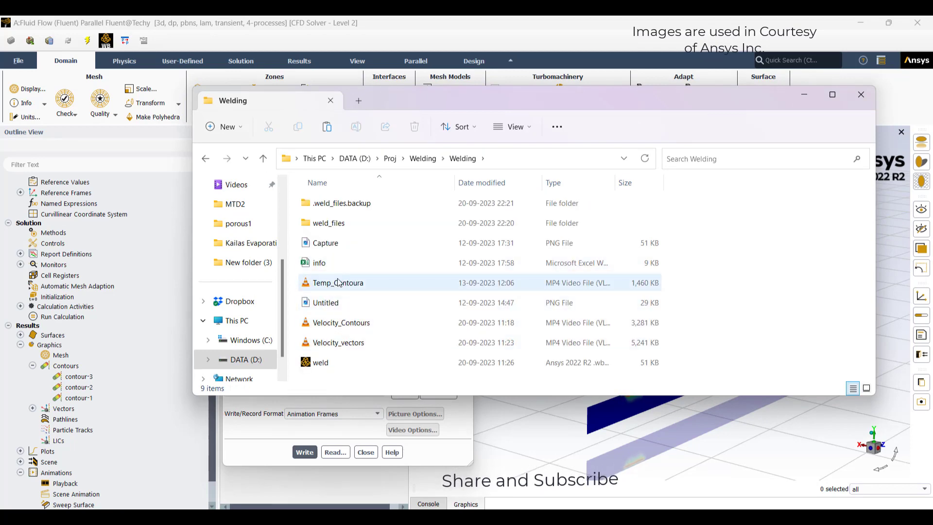
pyautogui.click(337, 283)
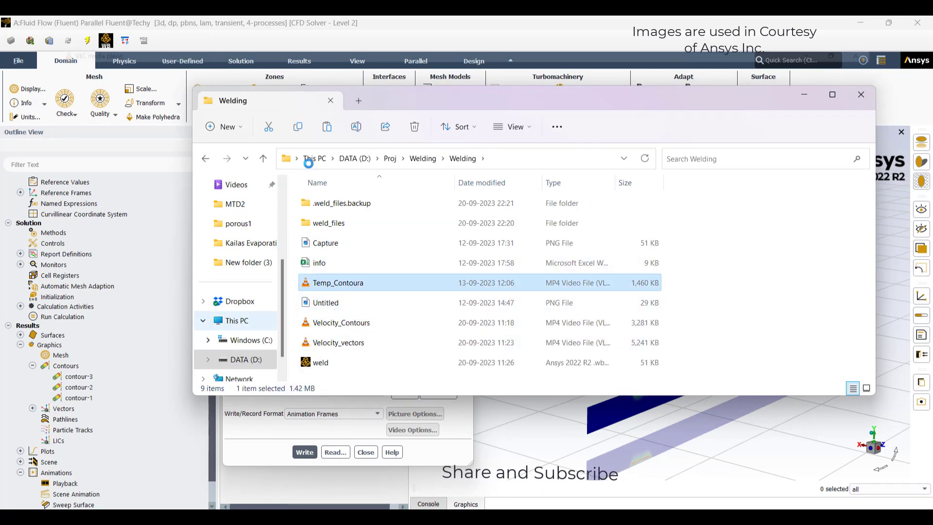
pyautogui.doubleClick(338, 282)
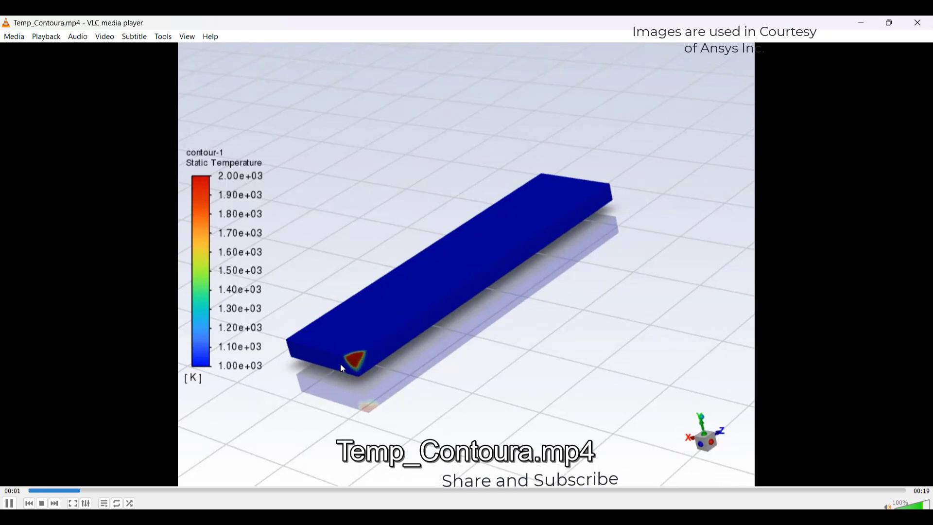